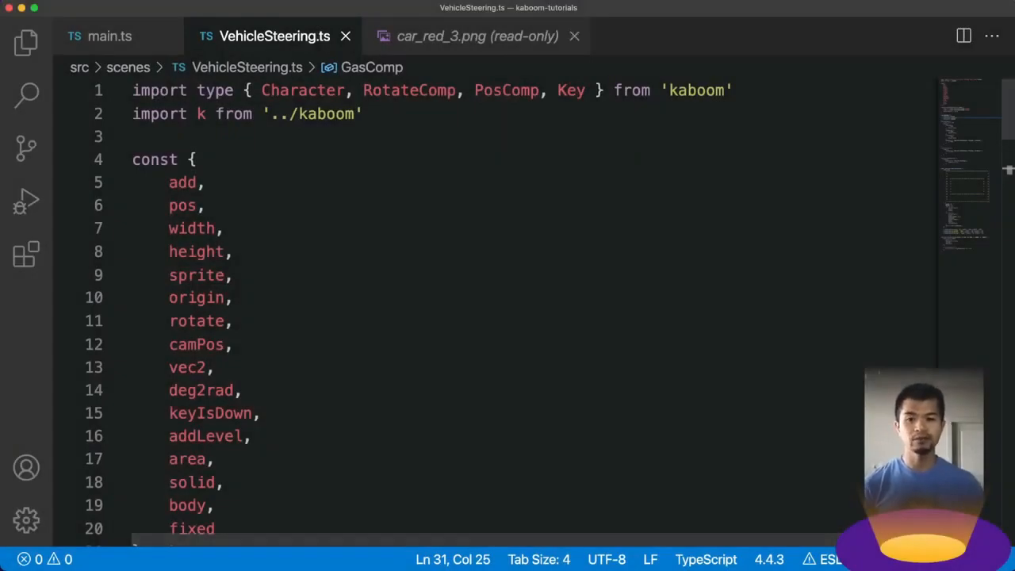
Preview the car_red_3.png sprite image in the editor.
left_click(475, 35)
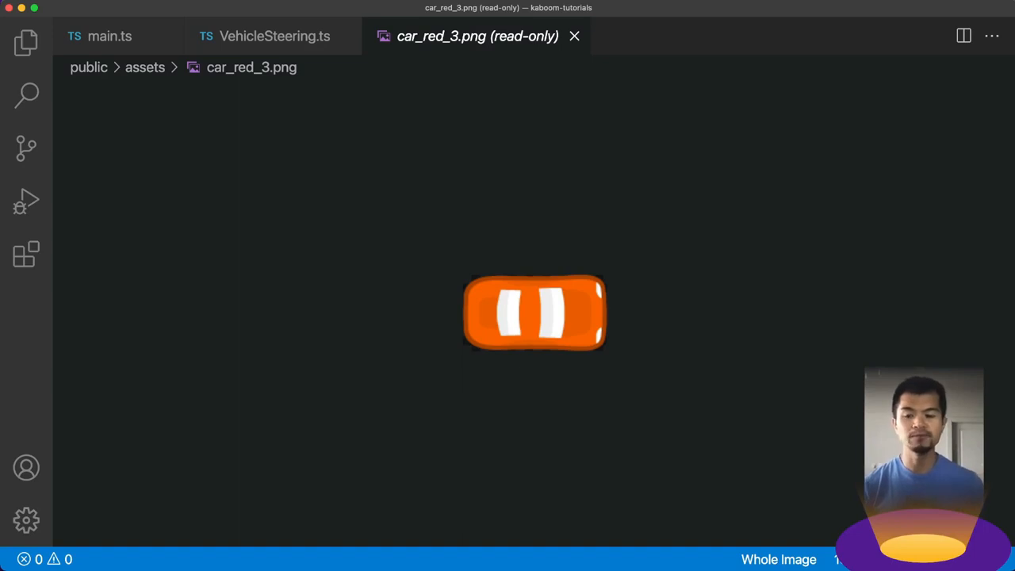
Show main.ts with its loadSprite calls and the VehicleSteering scene registration and go call.
left_click(111, 35)
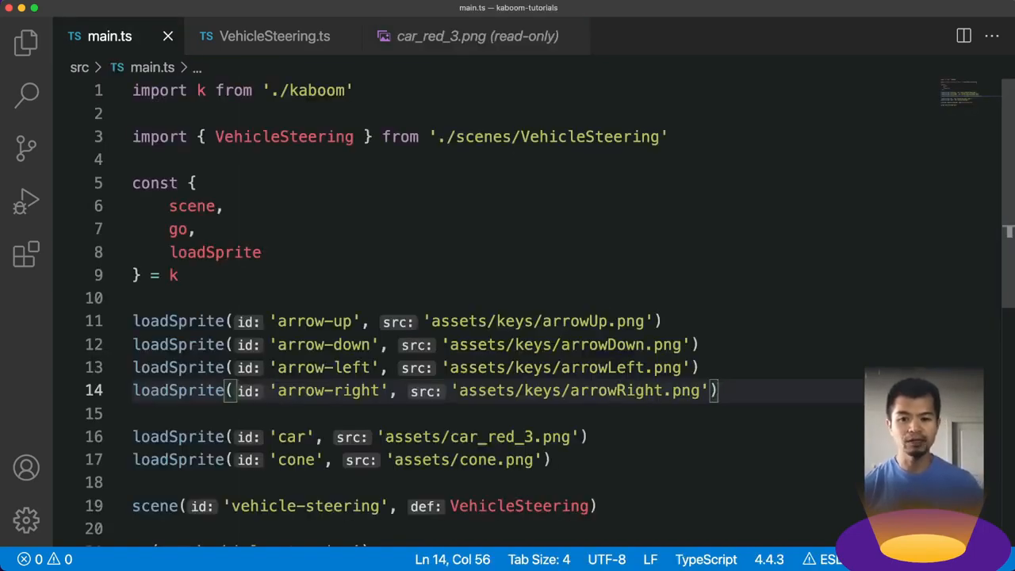
scroll("down", 3)
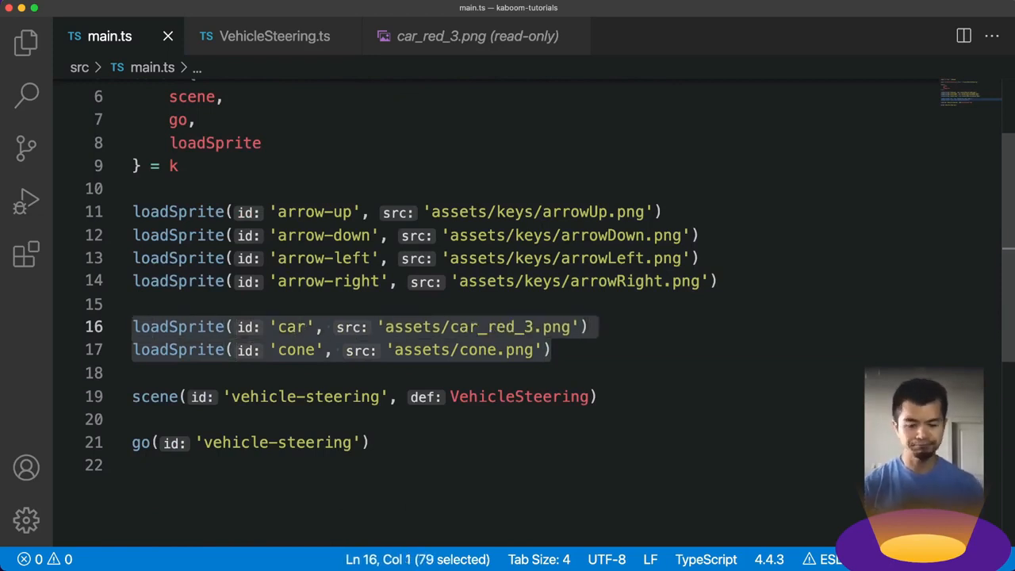
left_click(561, 397)
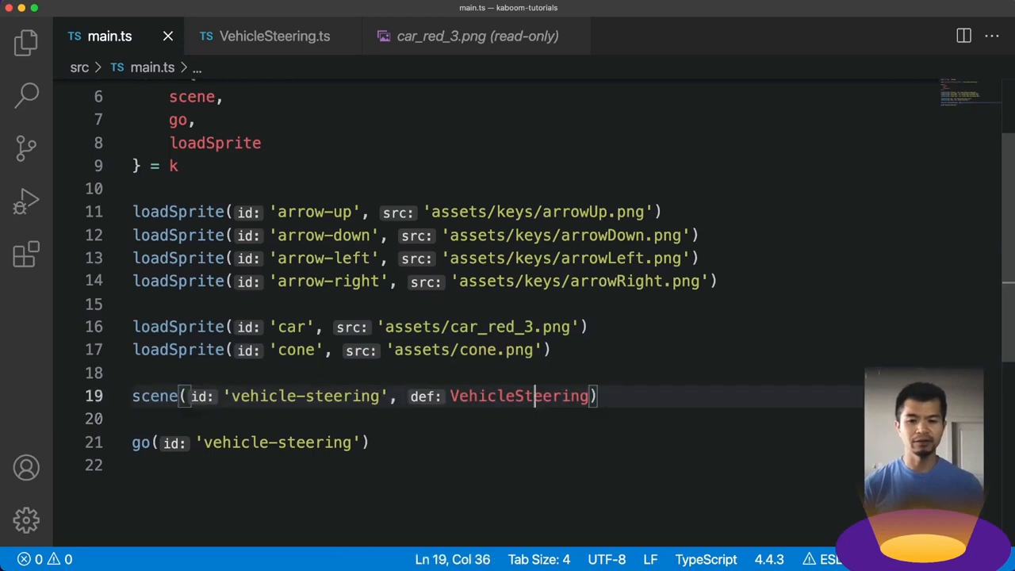
double_click(517, 396)
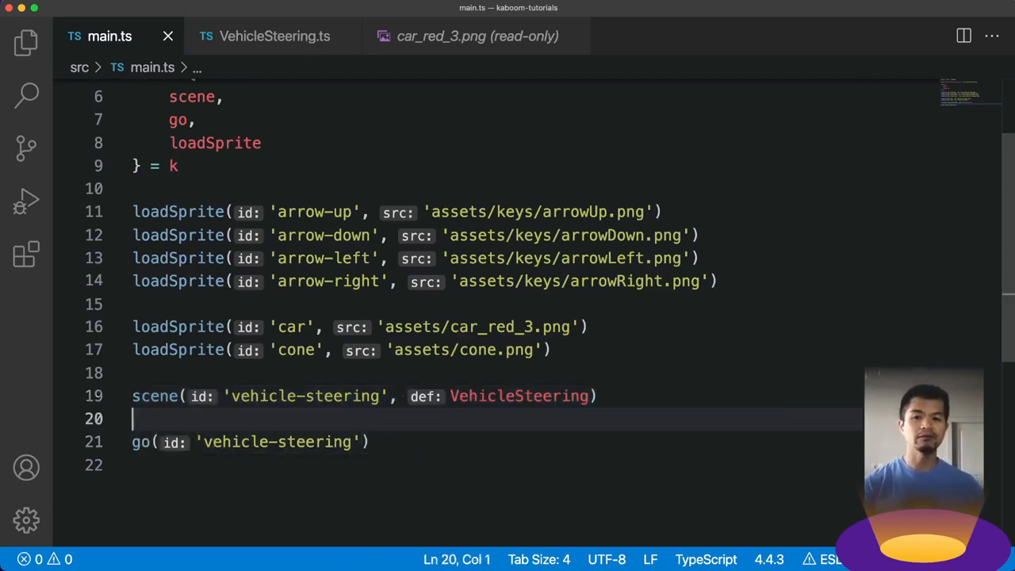
Review VehicleSteering.ts, then quick-open the shared kaboom.ts setup (640×480, scale 1.25).
left_click(273, 36)
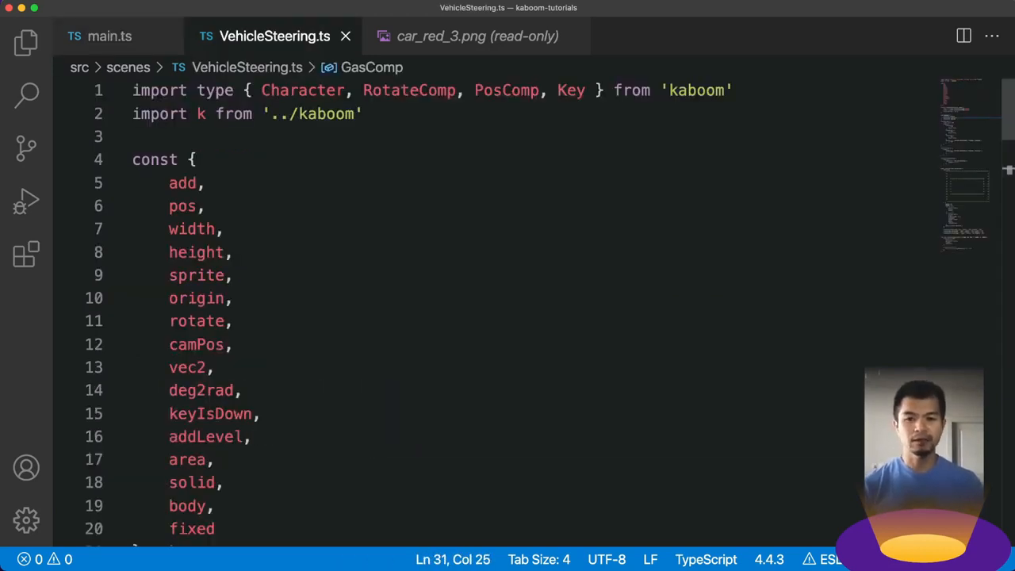
scroll("down", 3)
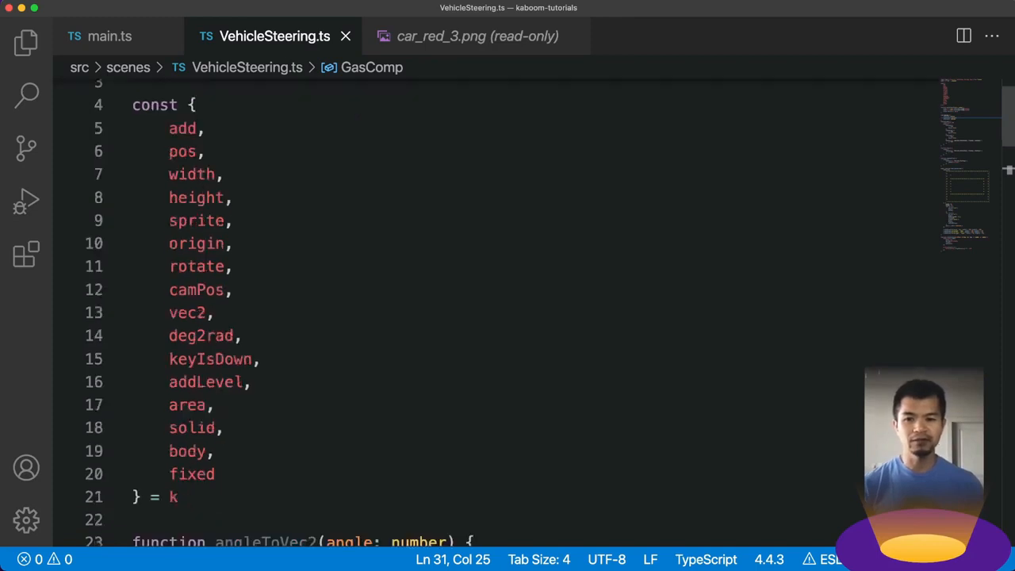
left_click_drag(168, 127, 214, 473)
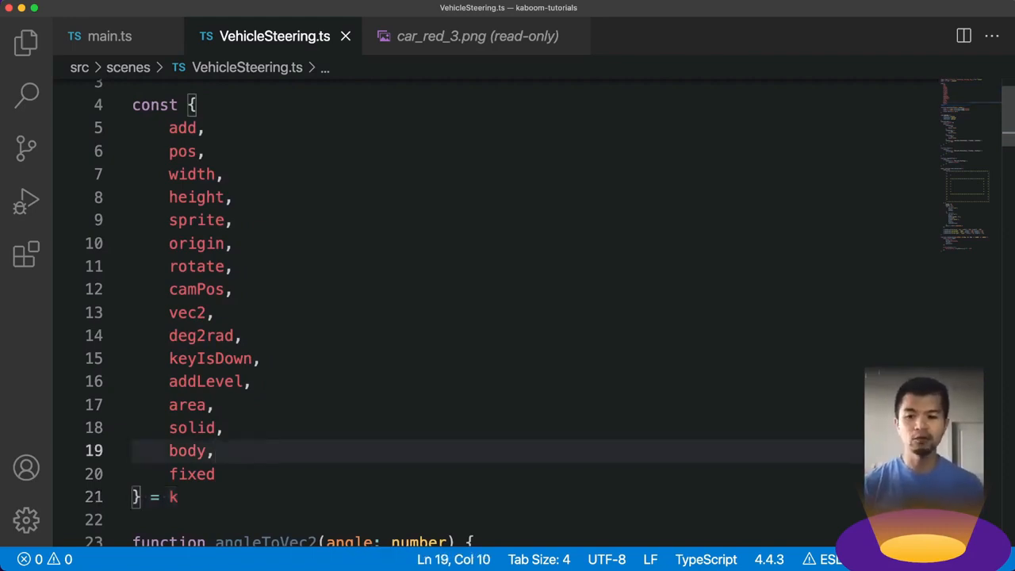
type("kaboom({")
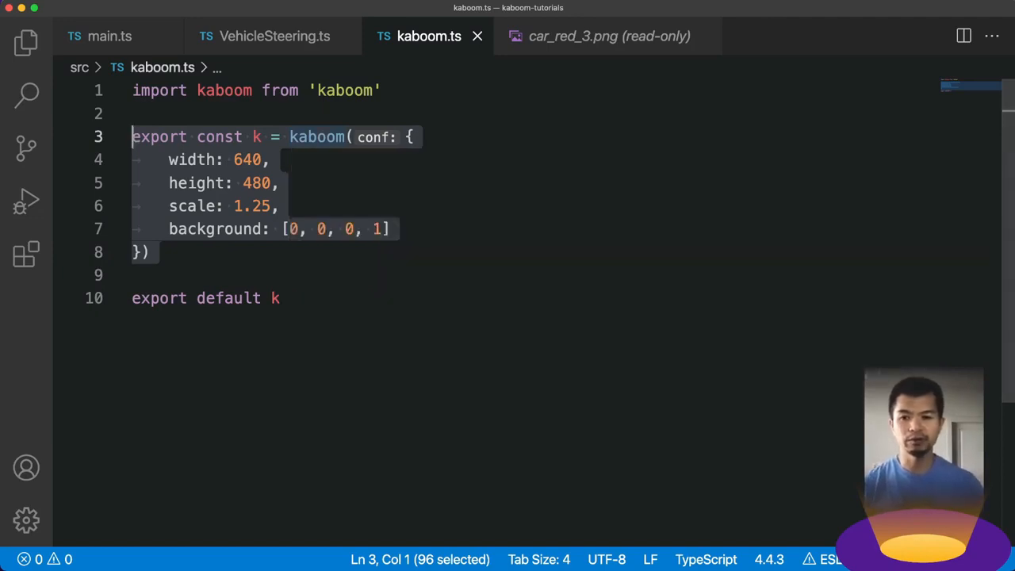
Check main.ts's destructured scene, go and loadSprite names, then return to VehicleSteering.ts.
left_click(103, 35)
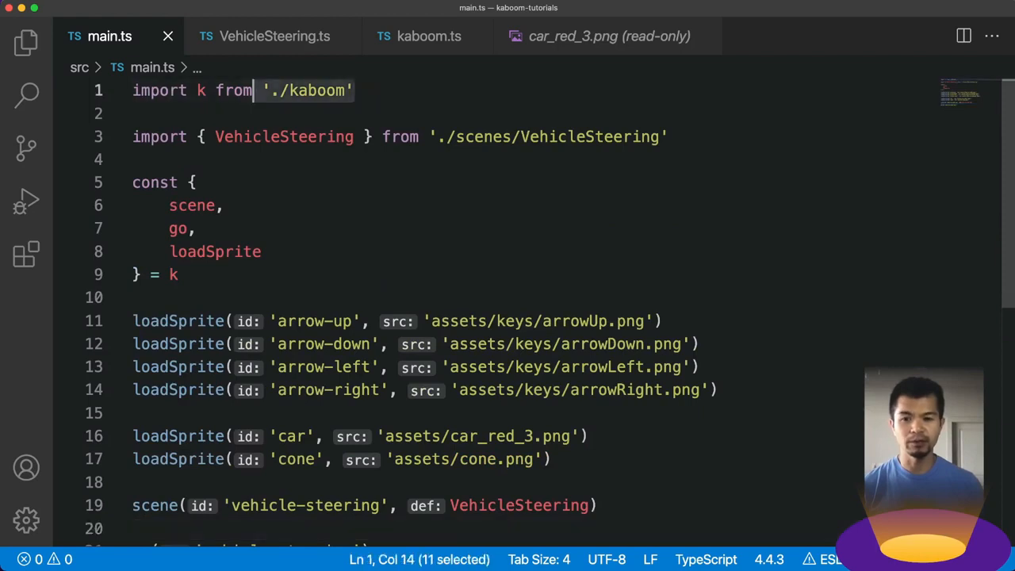
left_click(262, 250)
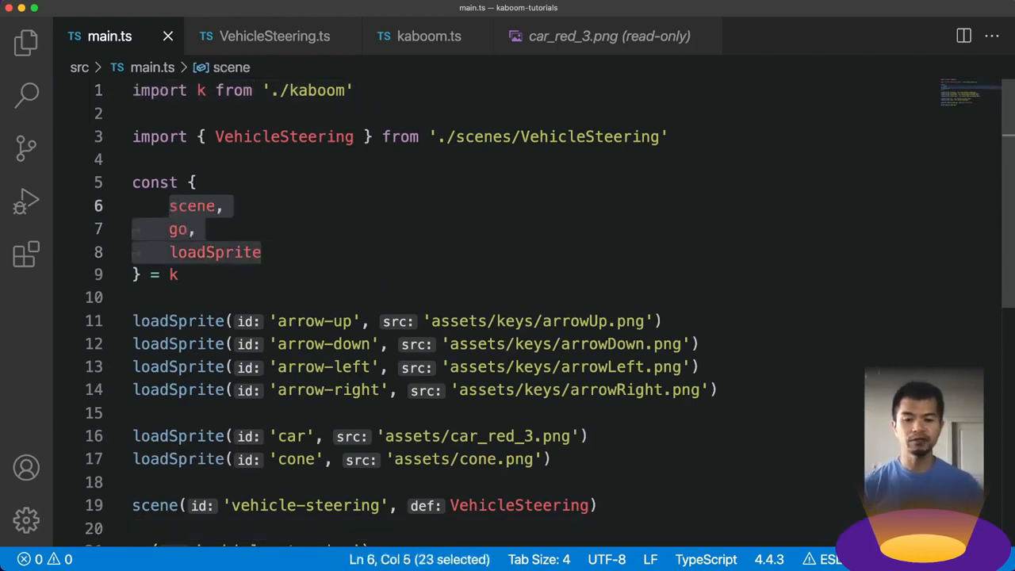
scroll("down", 3)
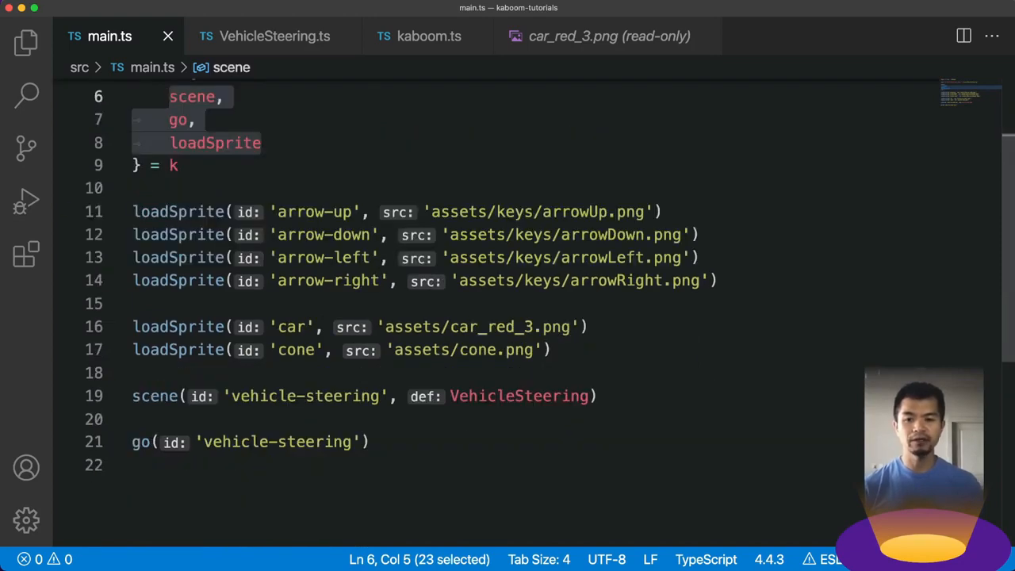
left_click(273, 35)
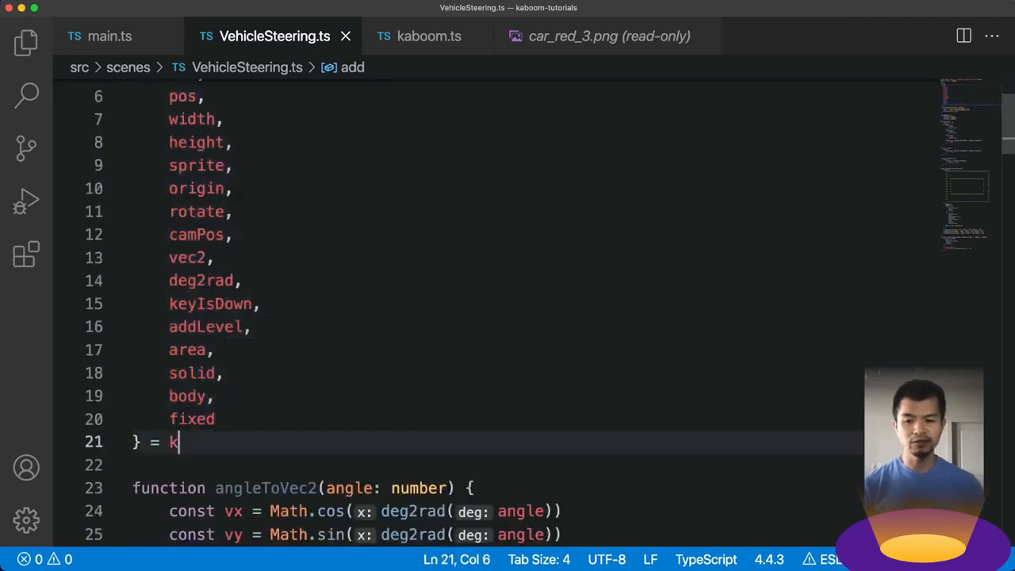
type(".")
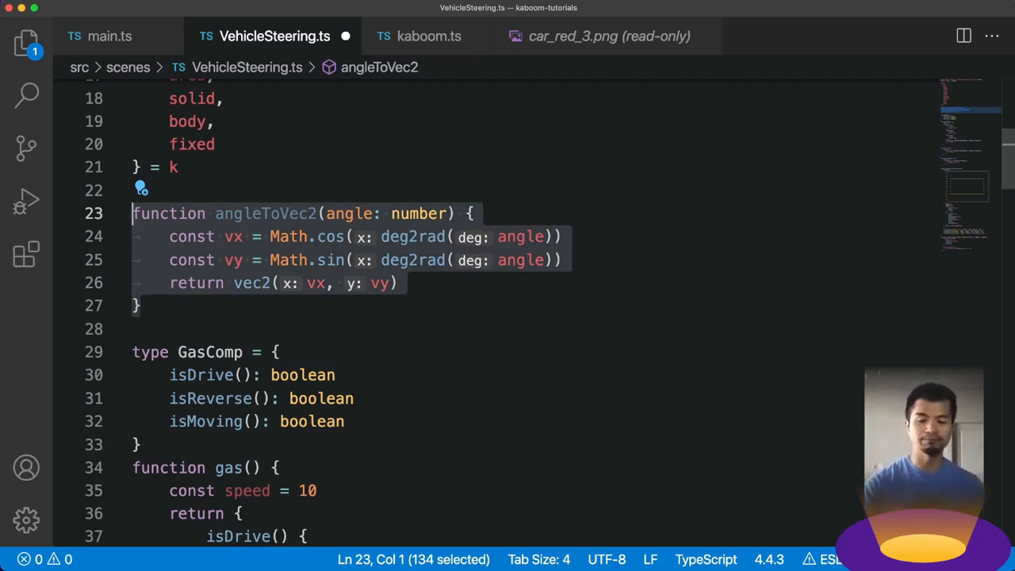
scroll("down", 3)
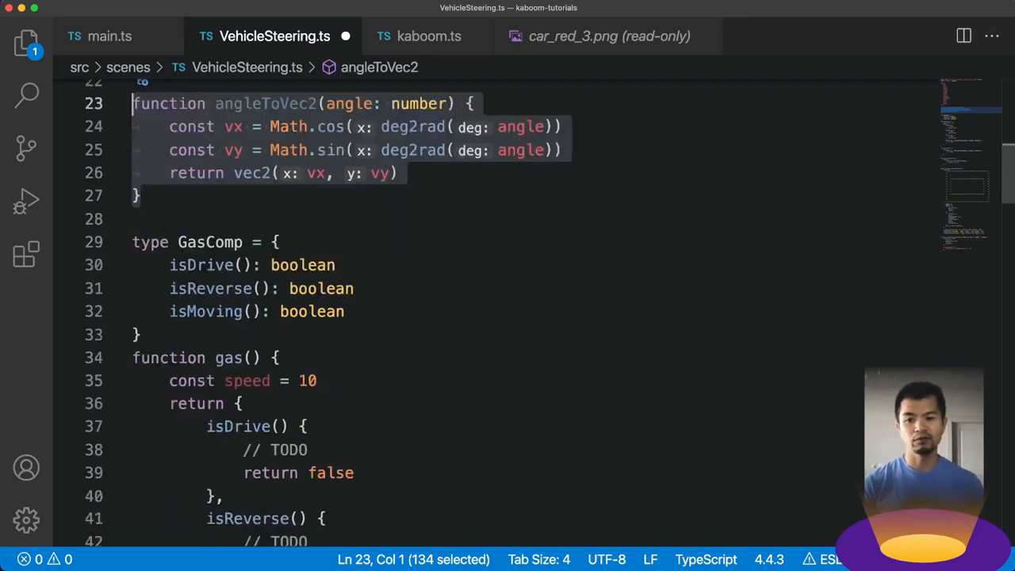
scroll("down", 3)
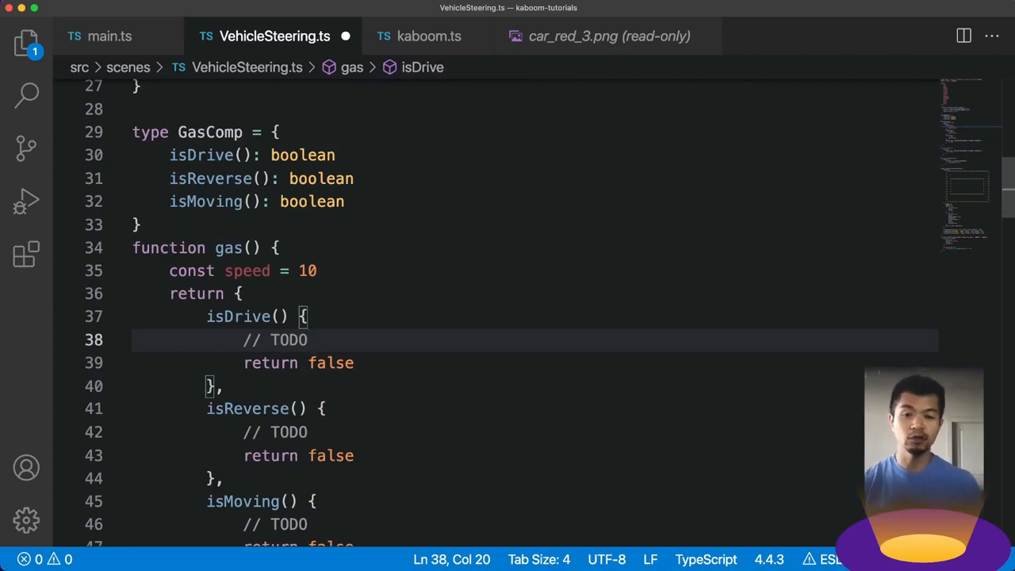
scroll("down", 3)
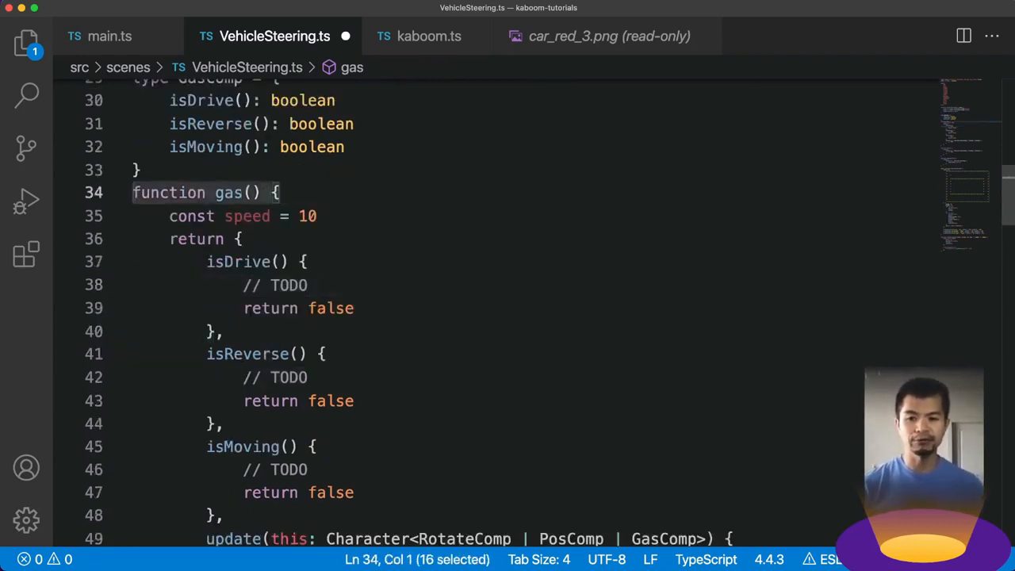
scroll("down", 3)
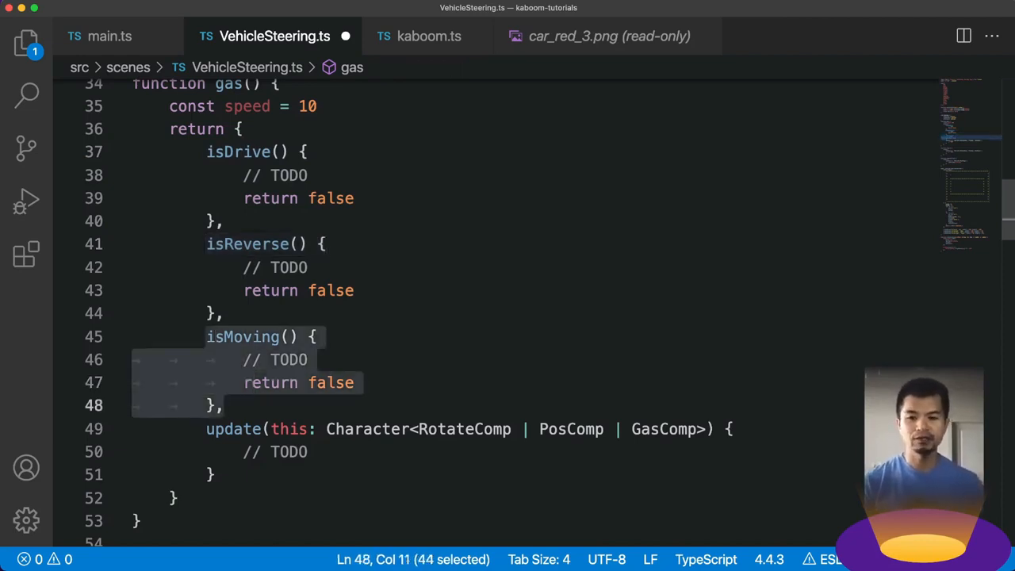
Make isDrive and isReverse return keyIsDown('up') and keyIsDown('down').
scroll("up", 3)
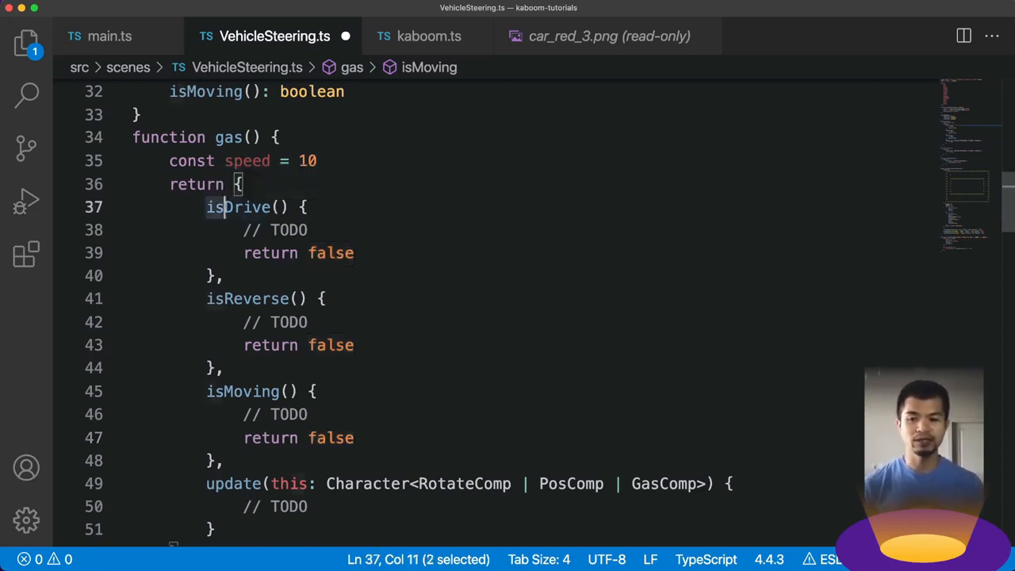
left_click_drag(226, 207, 206, 276)
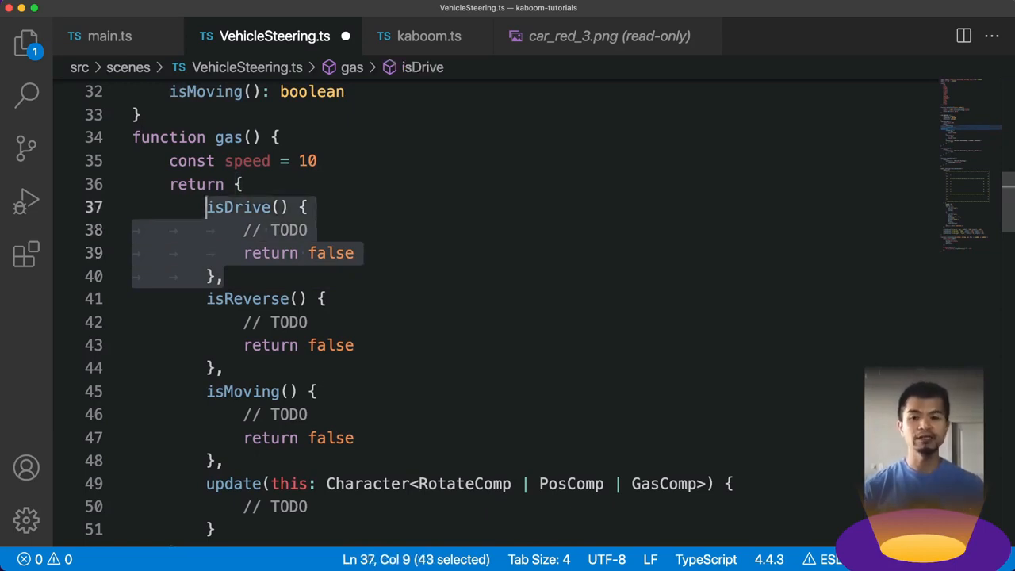
left_click(357, 254)
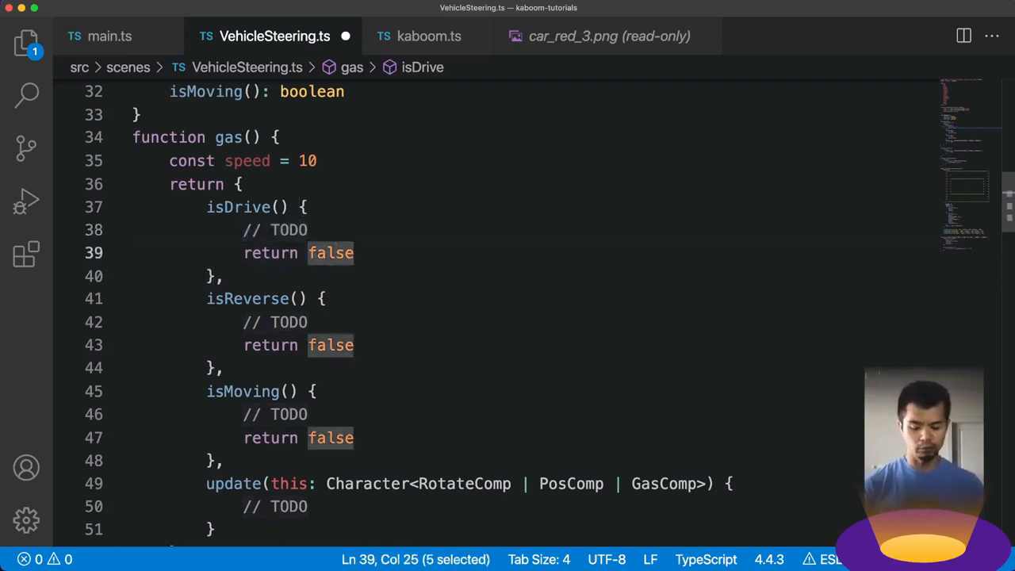
type("keyIsDown('up")
left_click(300, 344)
type("keyIsDown('down")
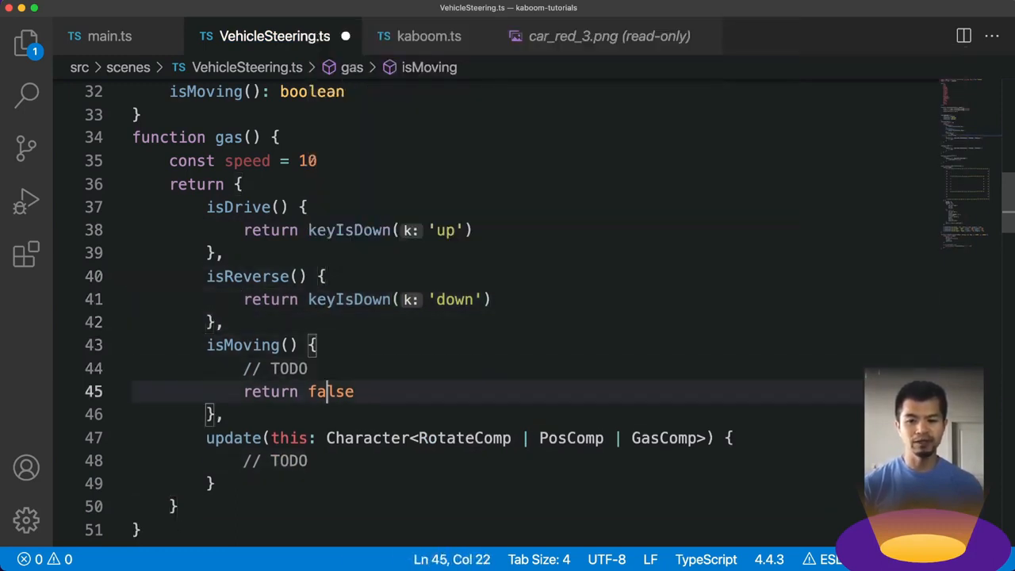
Make isMoving return this.isDrive() || this.isReverse().
type("thi")
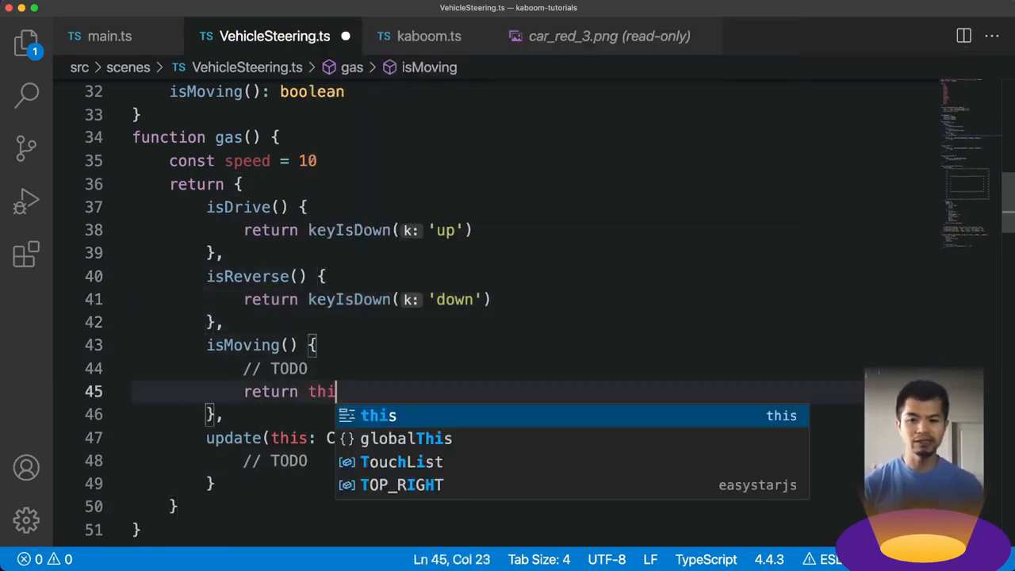
type(".isDrive() || this.")
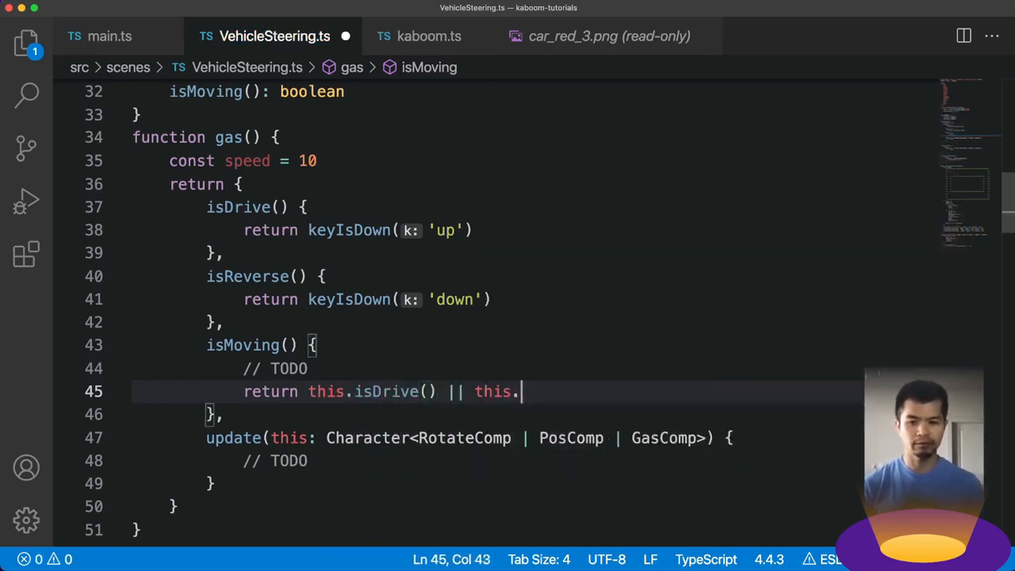
type("isReverse()")
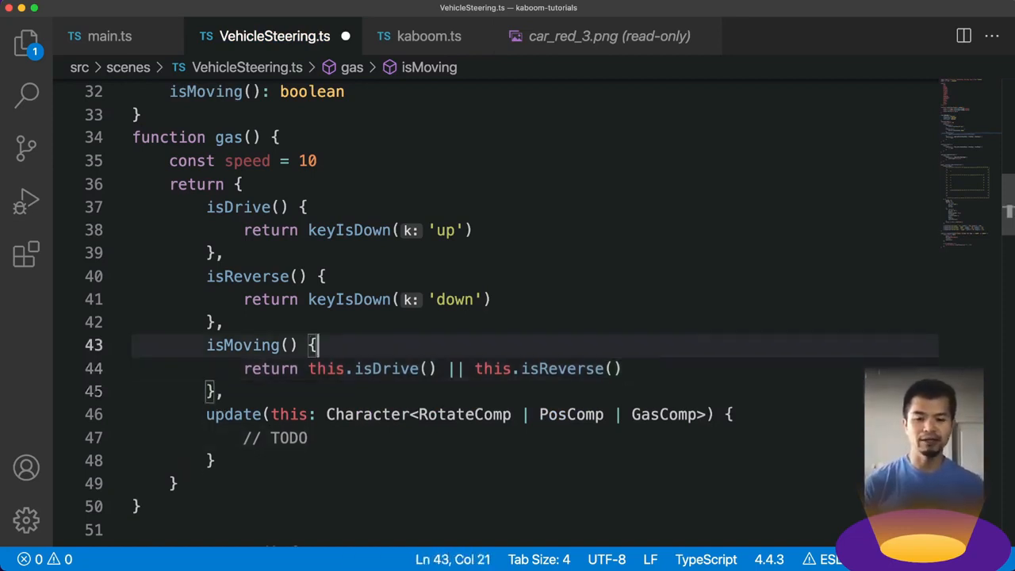
In gas update, define const forward = this.isDrive() and const backward = this.isReverse().
left_click(304, 437)
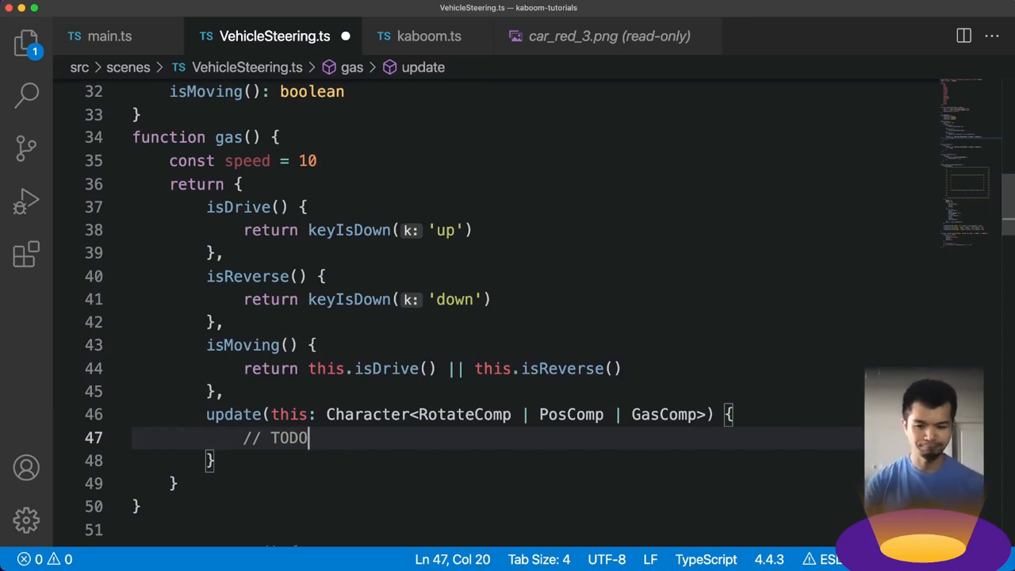
key("Enter")
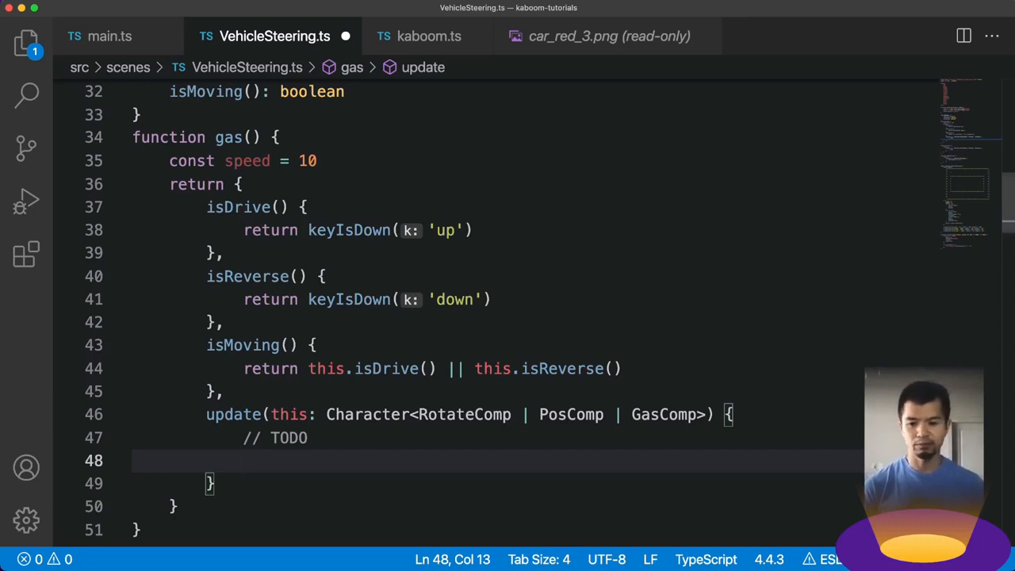
type("const forward")
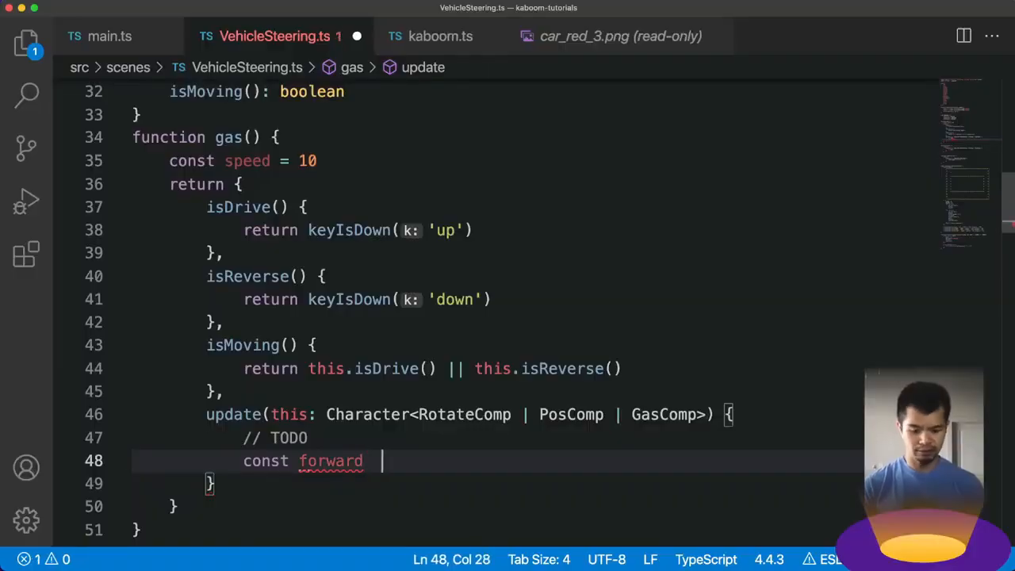
type("= this.isDrive(")
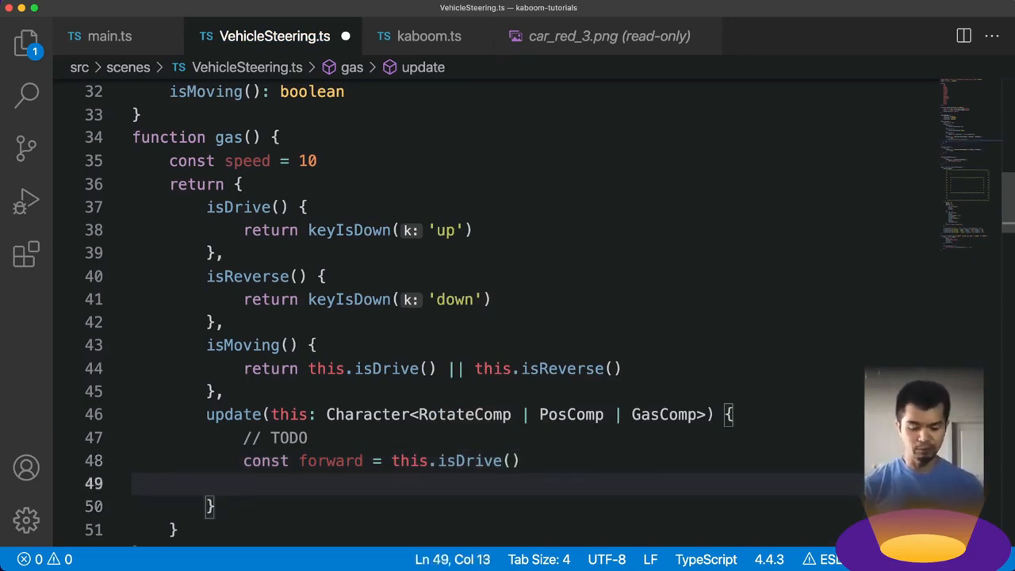
type("const backward")
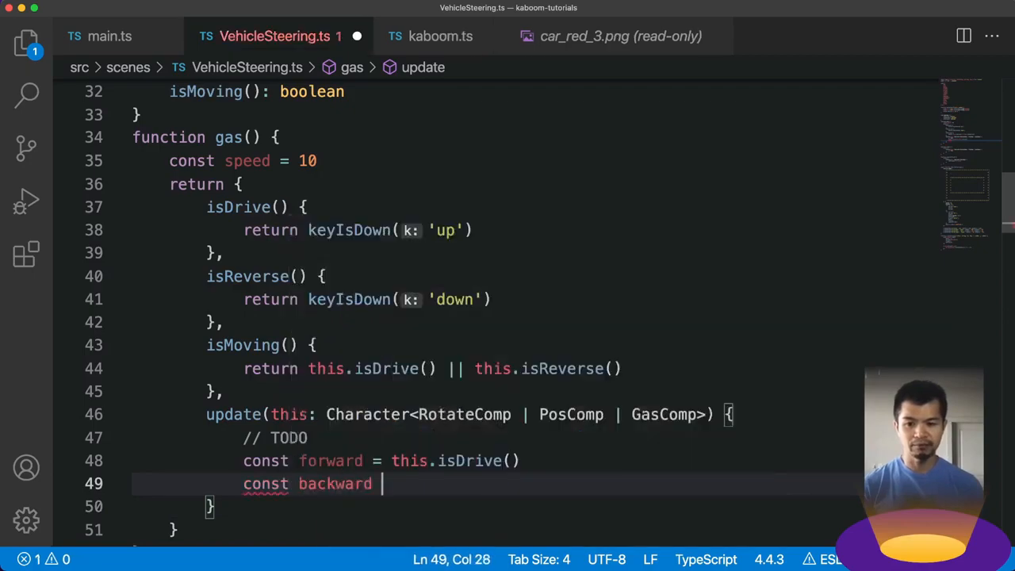
type("= this.isReverse()")
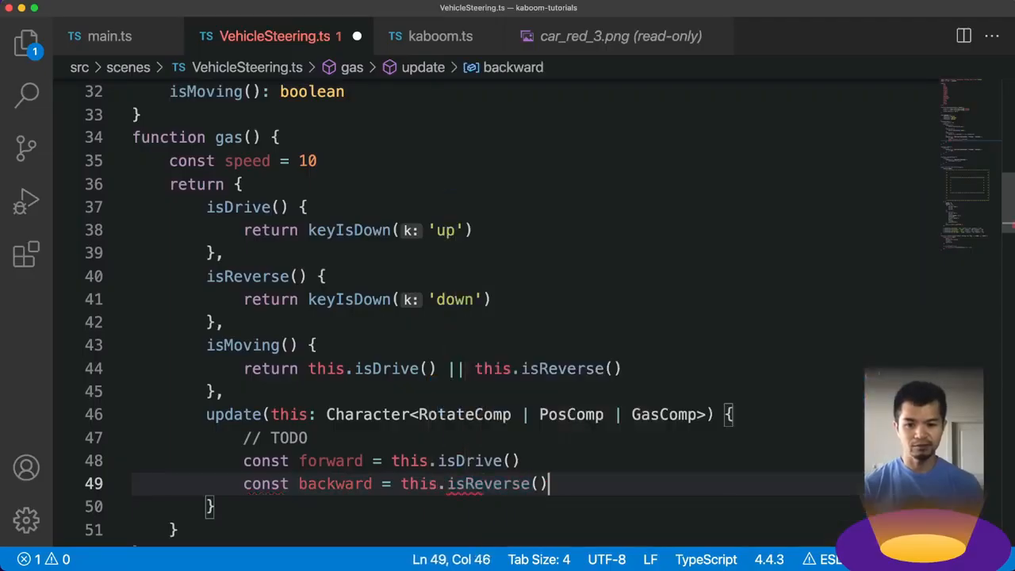
Add an early return when !forward && !backward.
type("if")
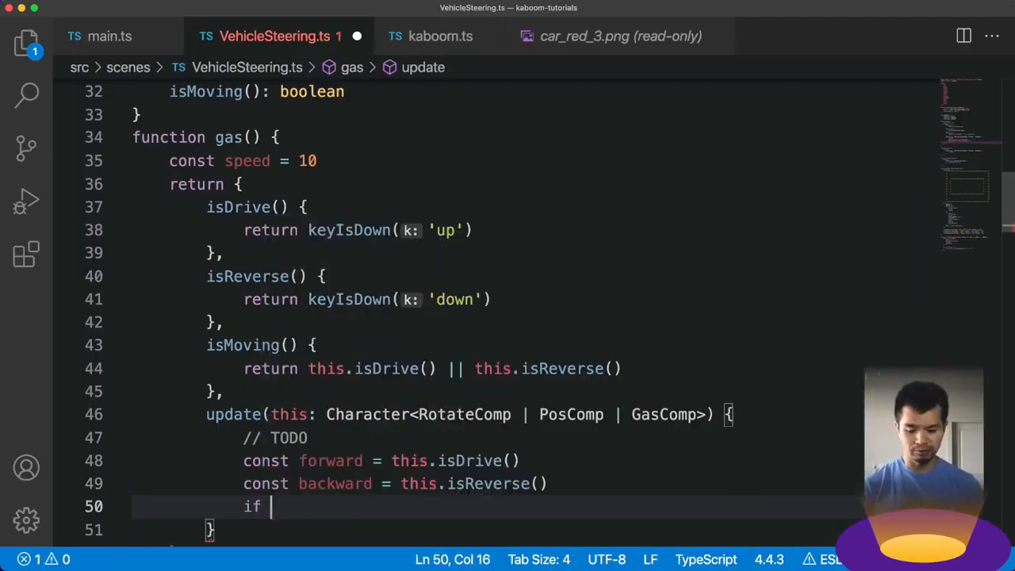
type("(!forward && !")
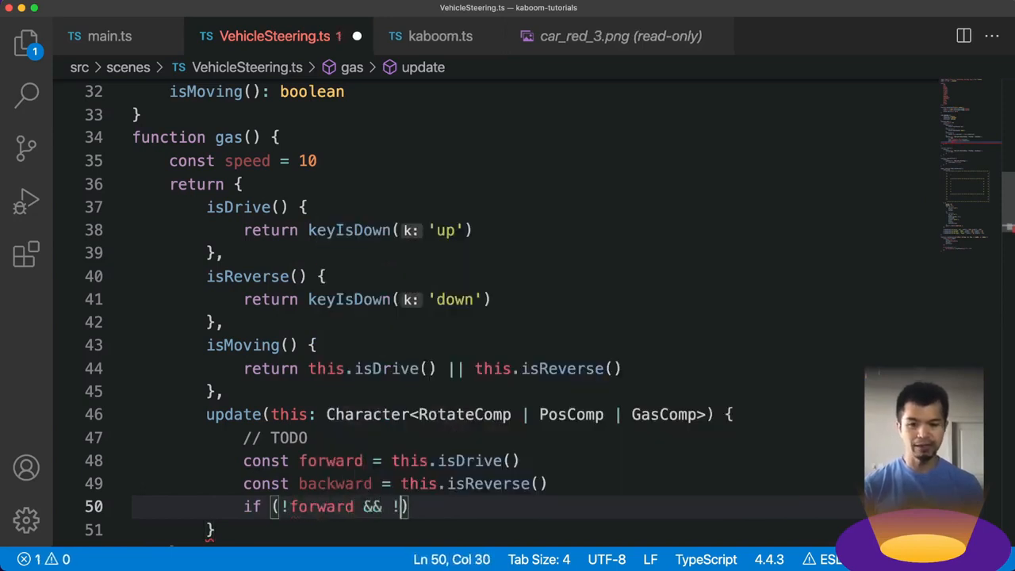
type("backward")
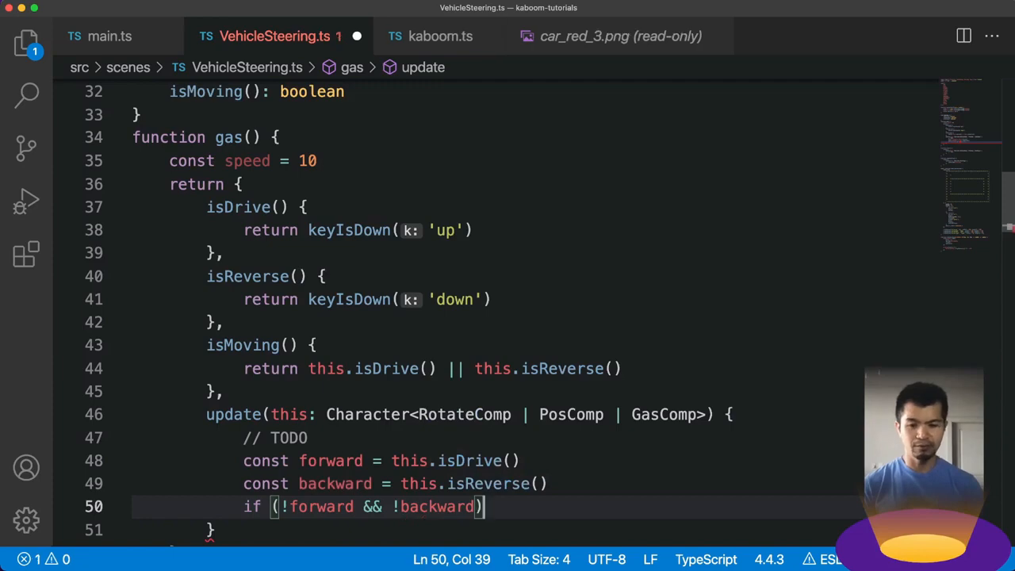
type("return")
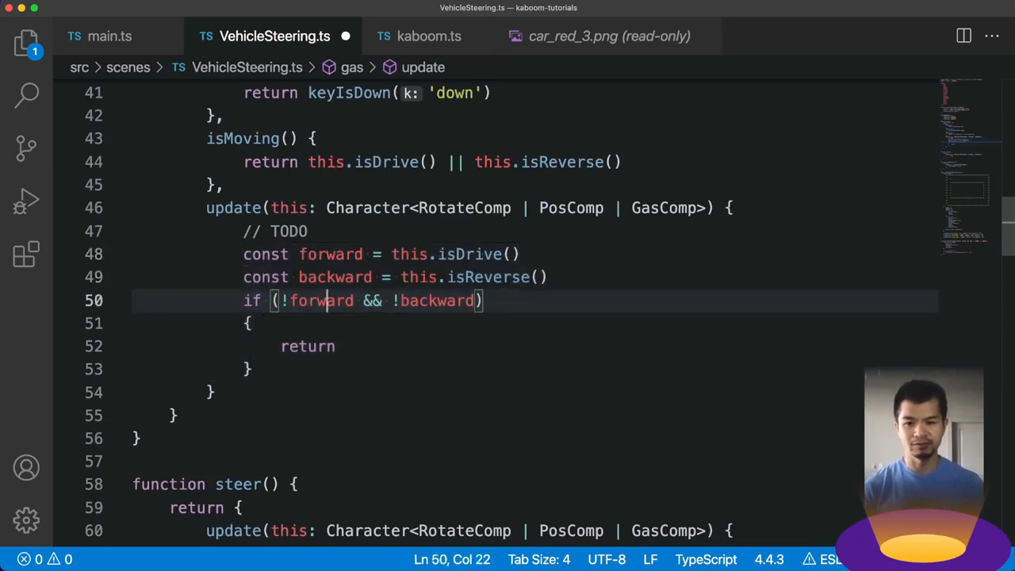
double_click(320, 301)
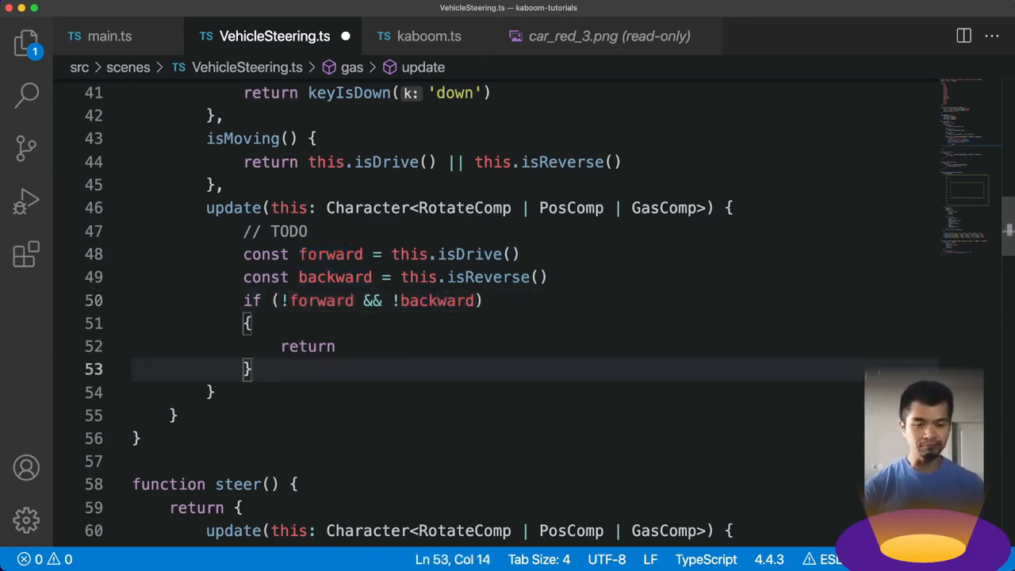
Add const dir = forward ? 1 : -1 and const vec = angleToVec2(this.angle).
type("d")
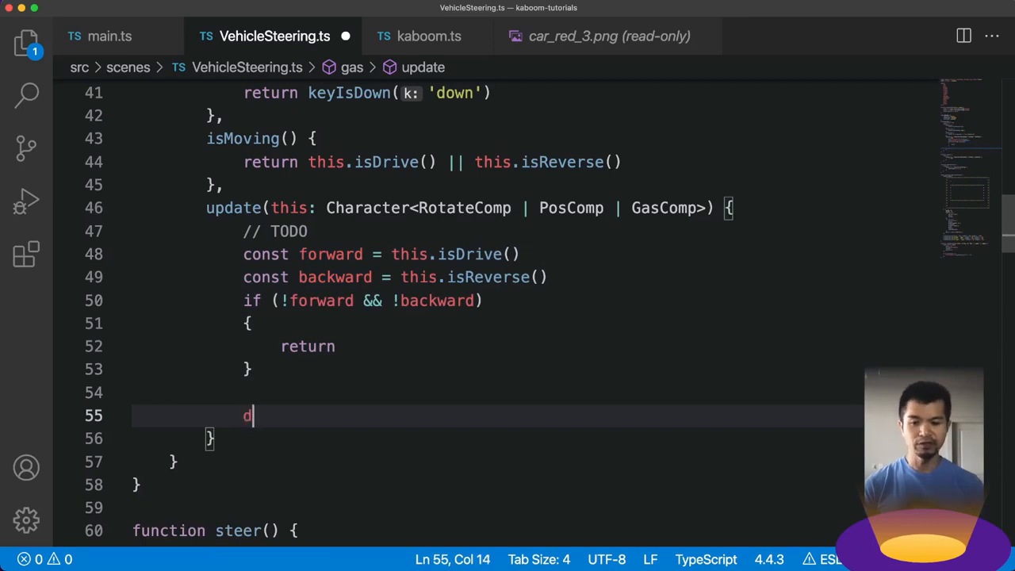
type("ir = forward ? 1")
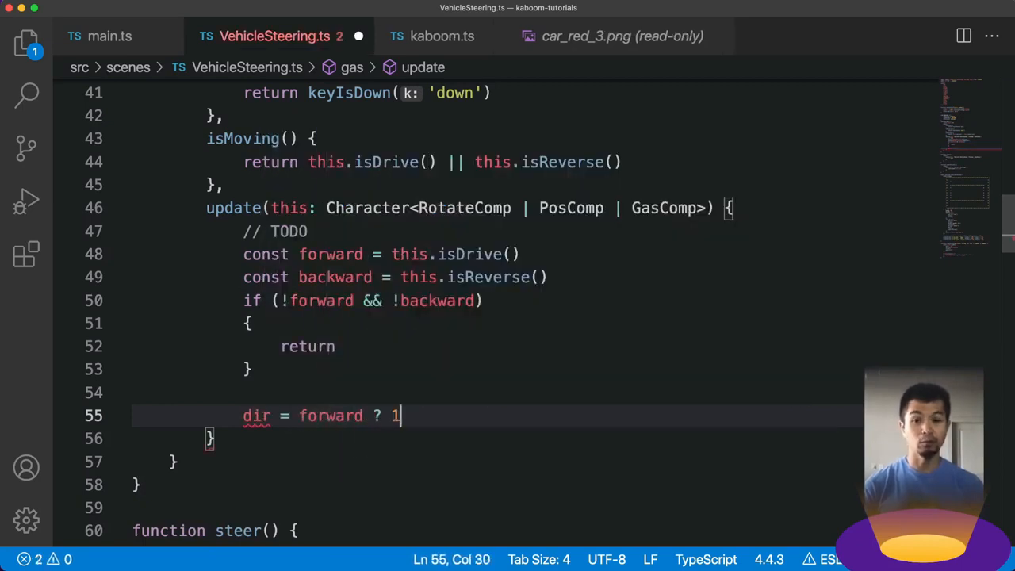
type(":")
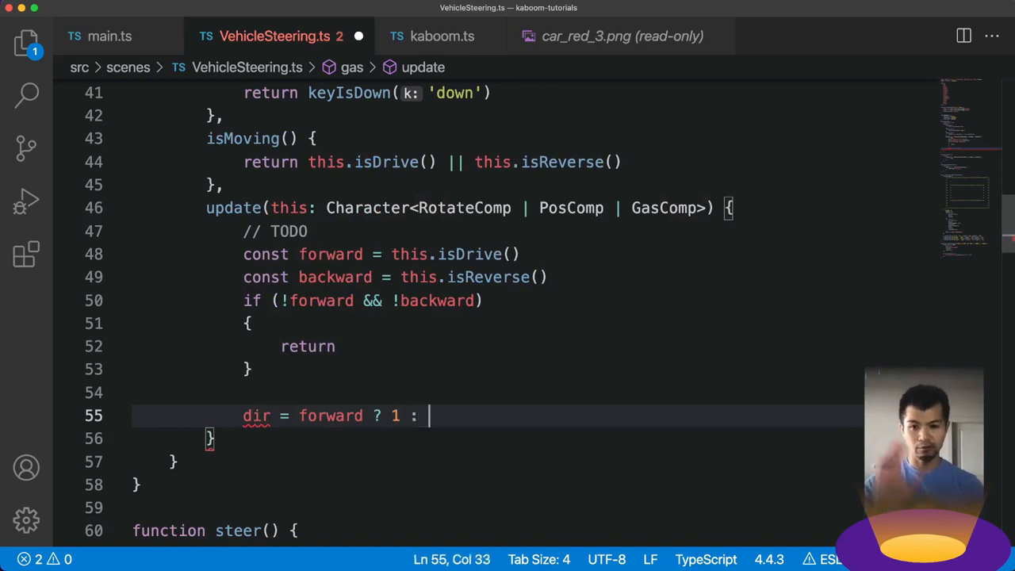
type("-1")
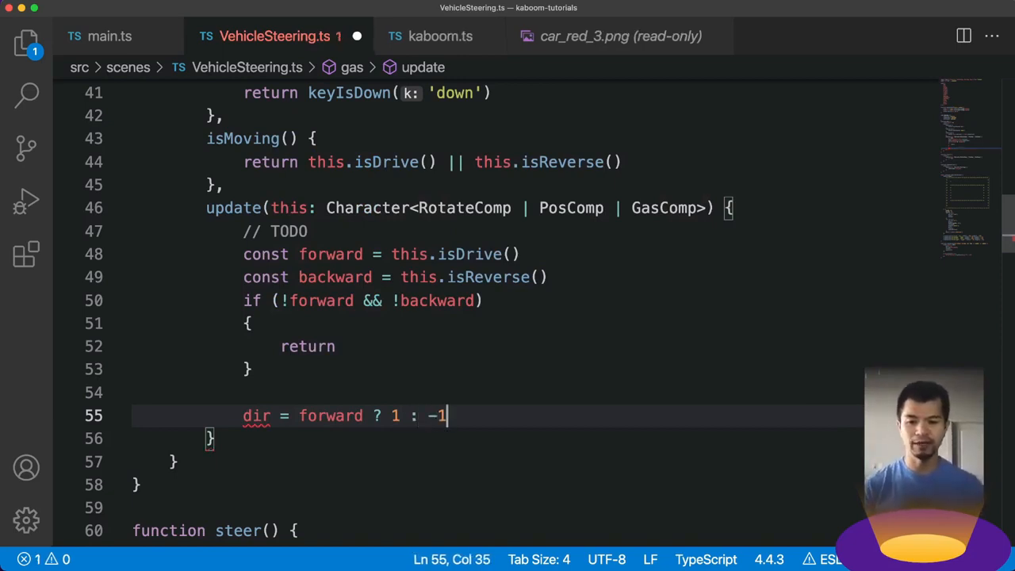
type("const")
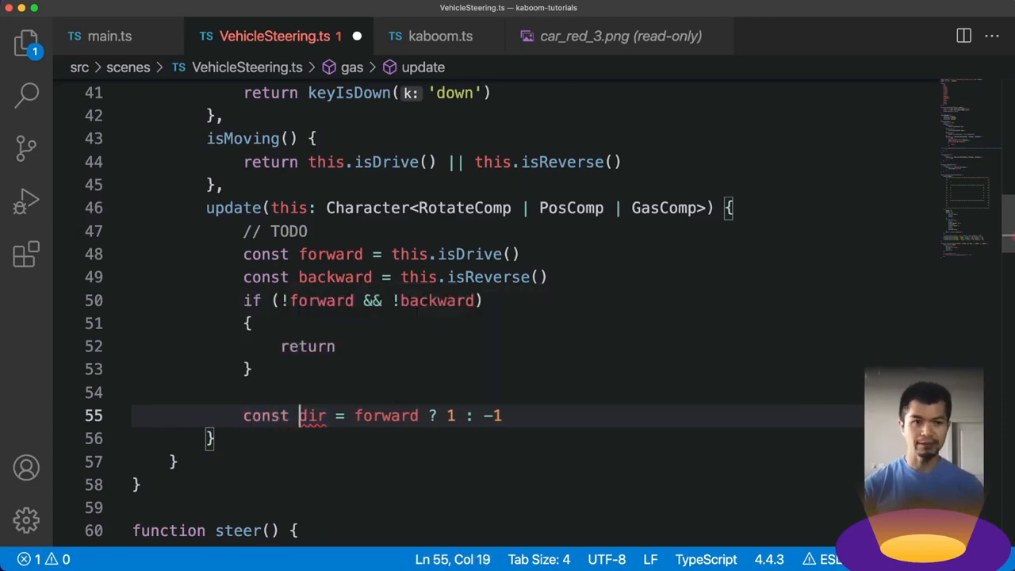
type("c")
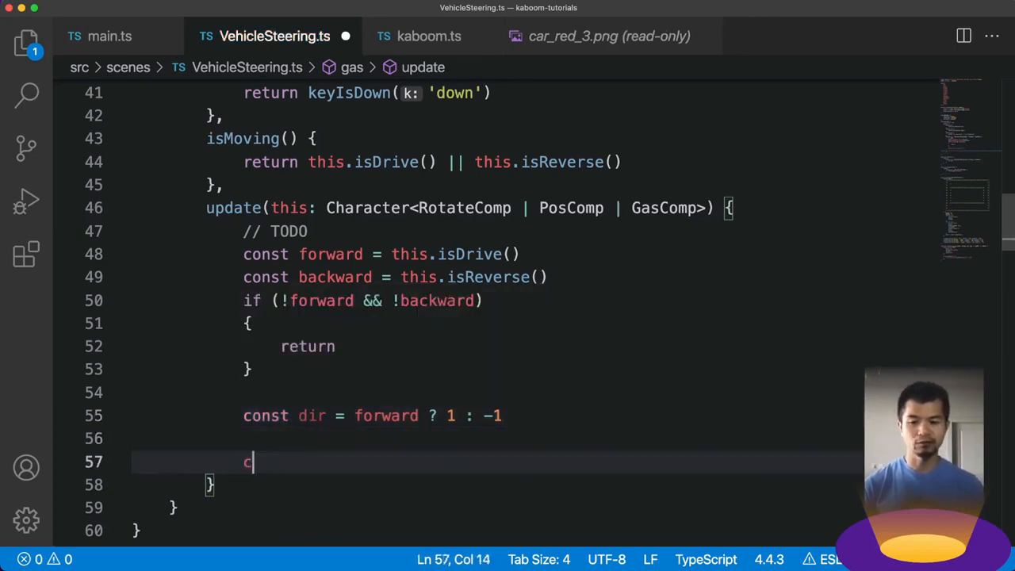
type("onst vec = angleToVec2(")
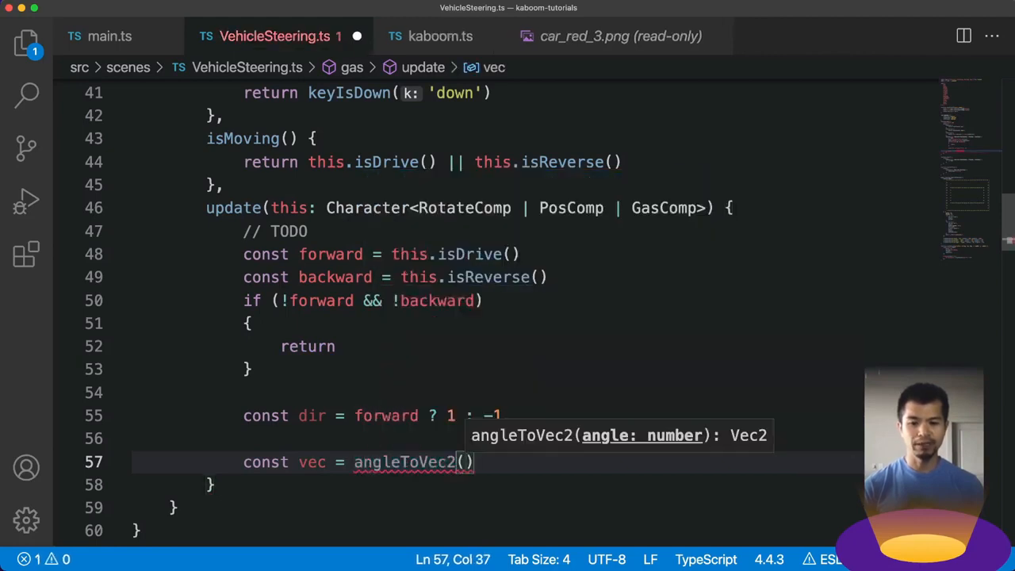
type("angle: this.")
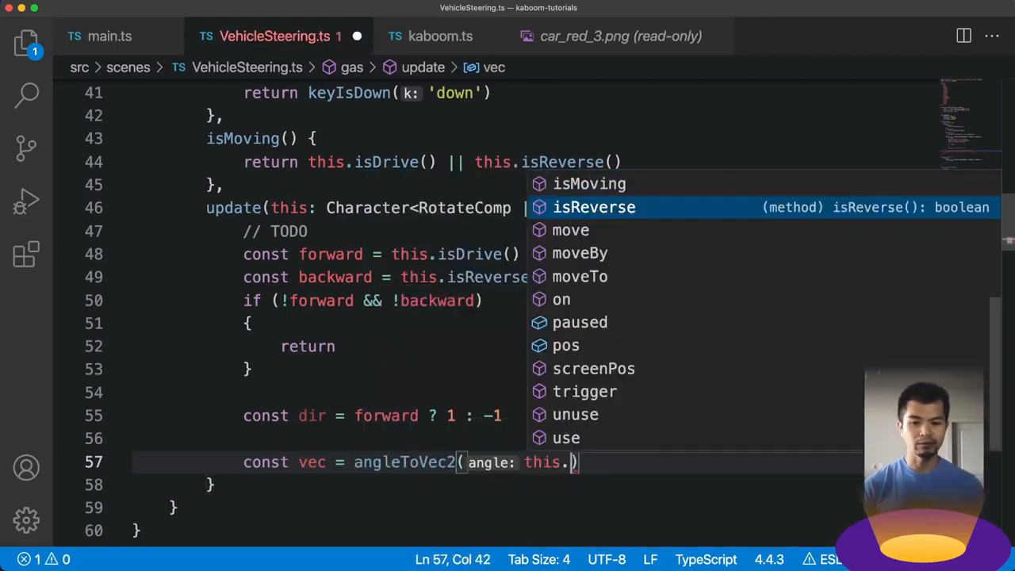
type("angle")
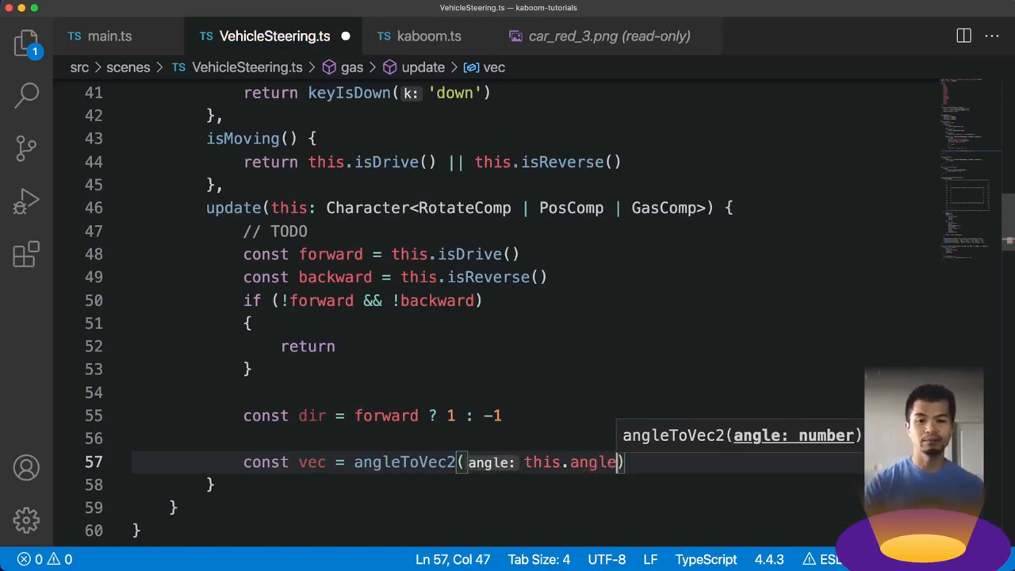
scroll("down", 3)
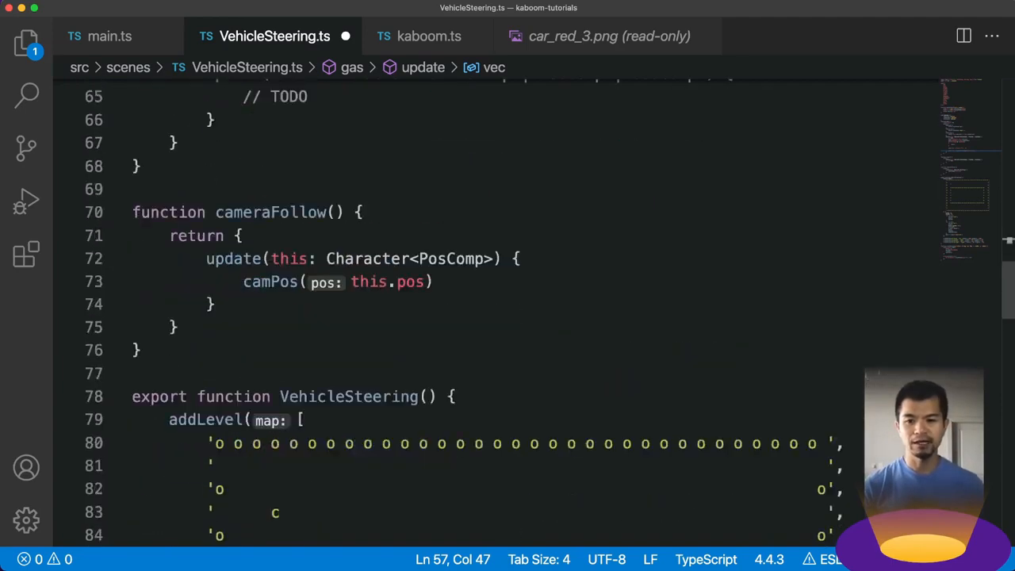
scroll("down", 3)
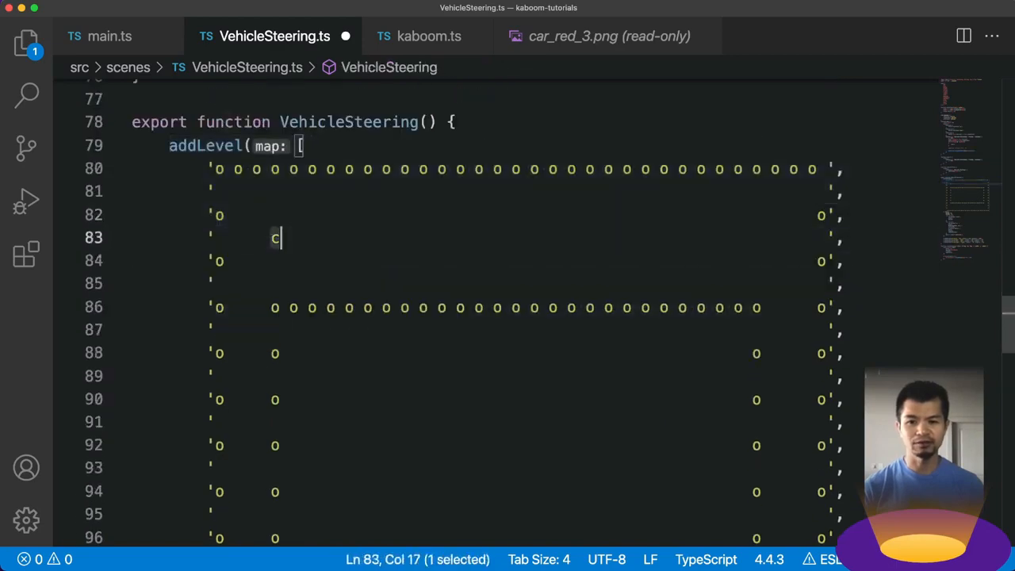
scroll("down", 3)
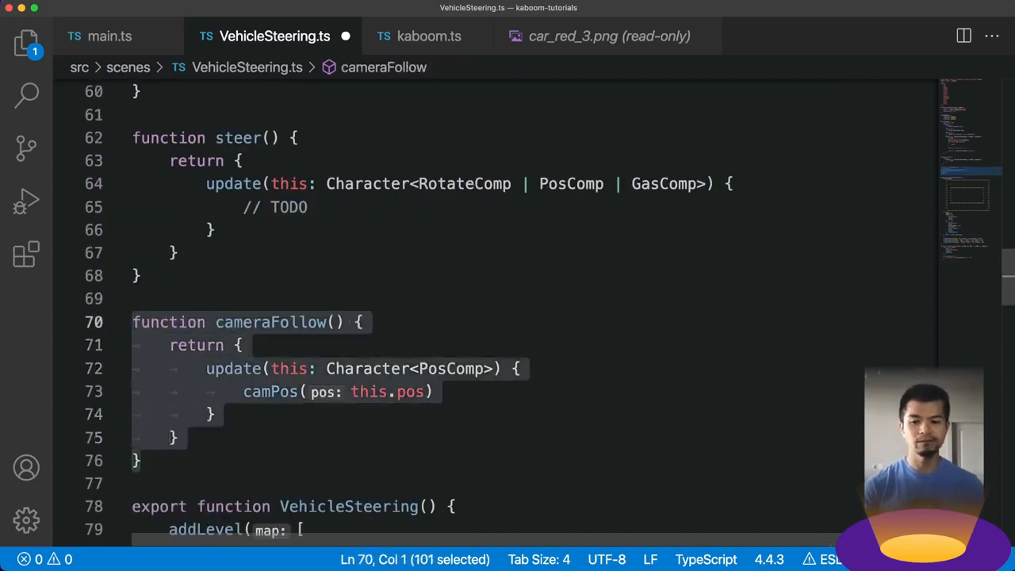
left_click(273, 391)
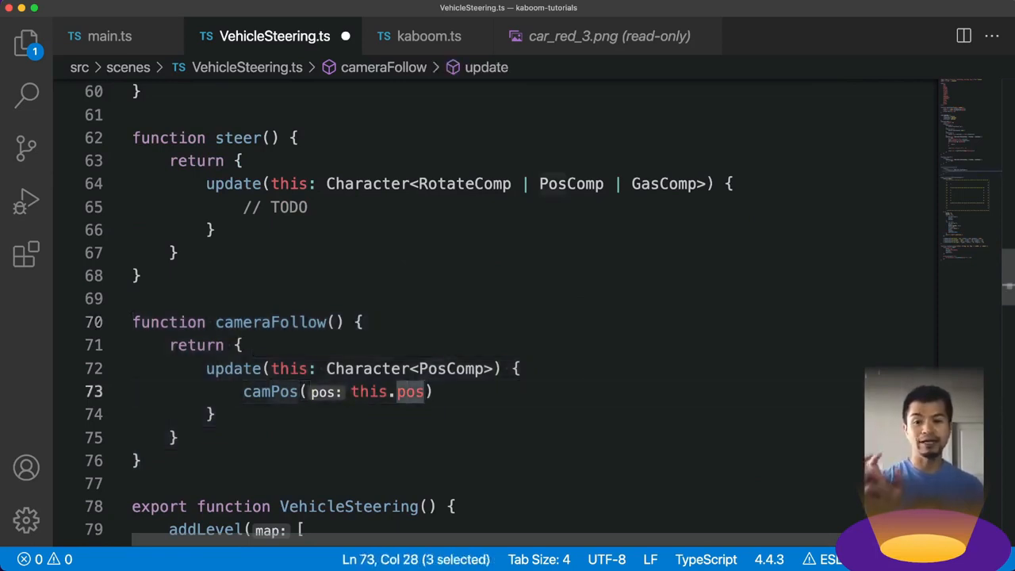
scroll("down", 3)
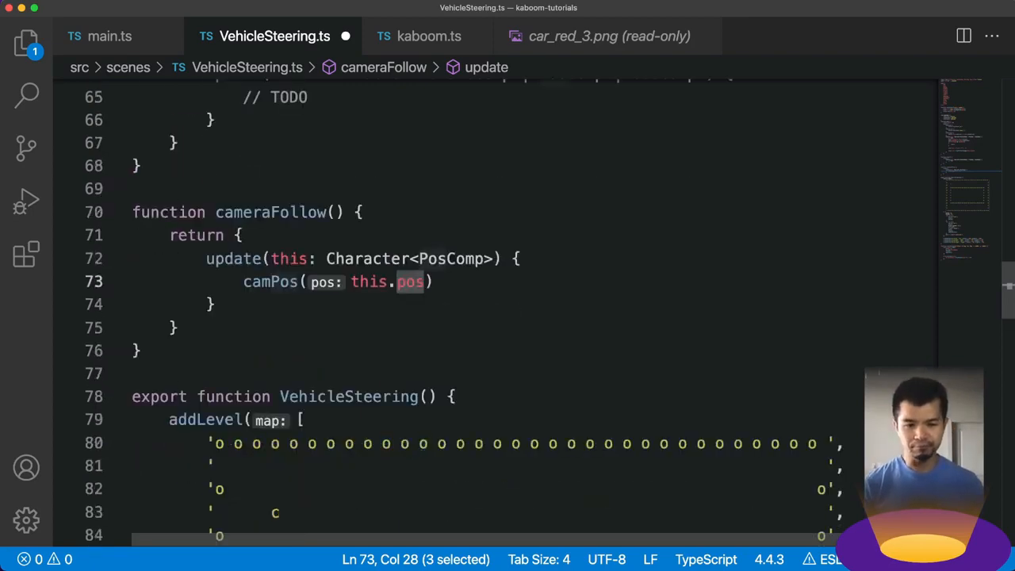
scroll("down", 3)
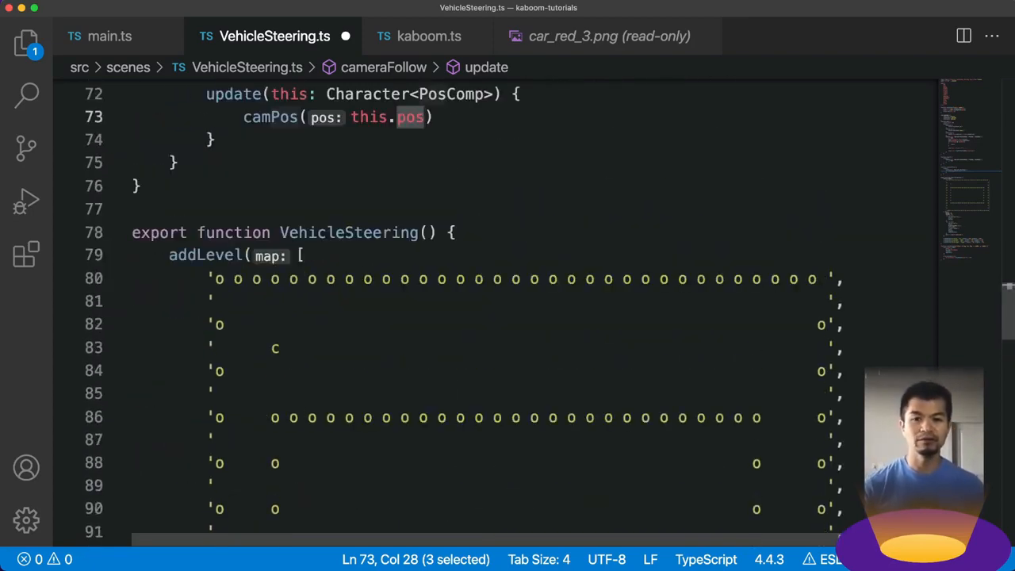
scroll("down", 3)
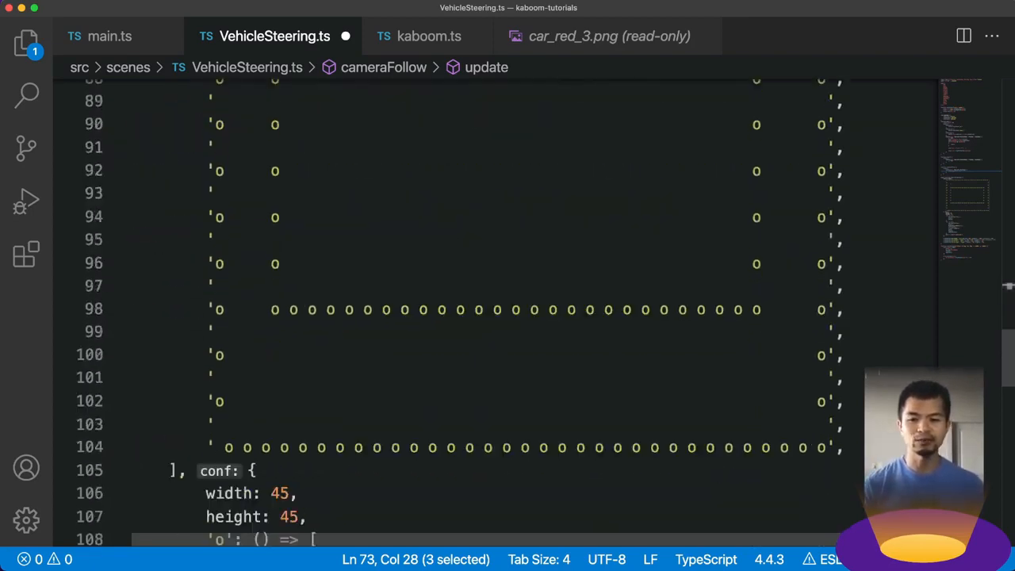
scroll("down", 3)
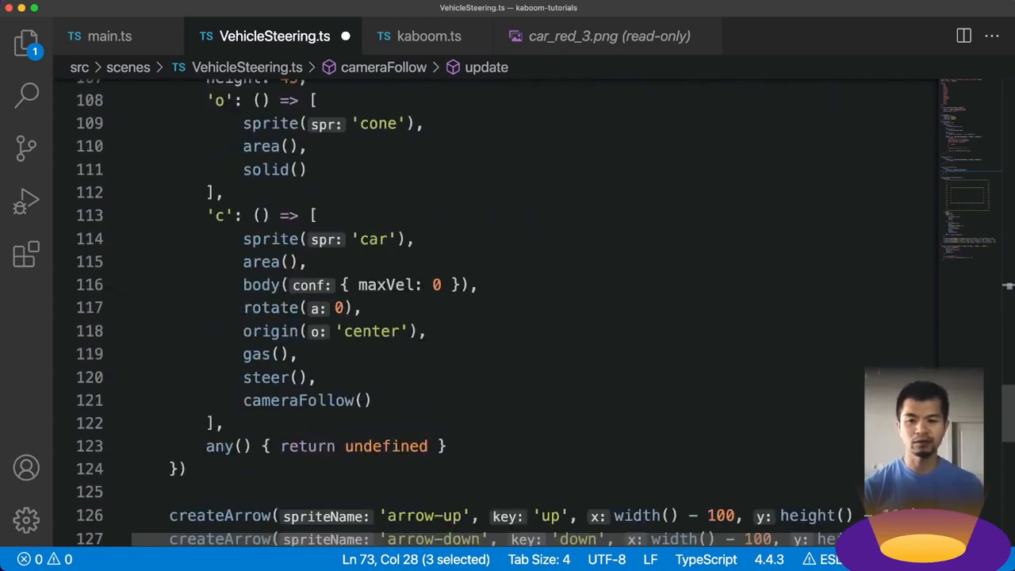
scroll("down", 3)
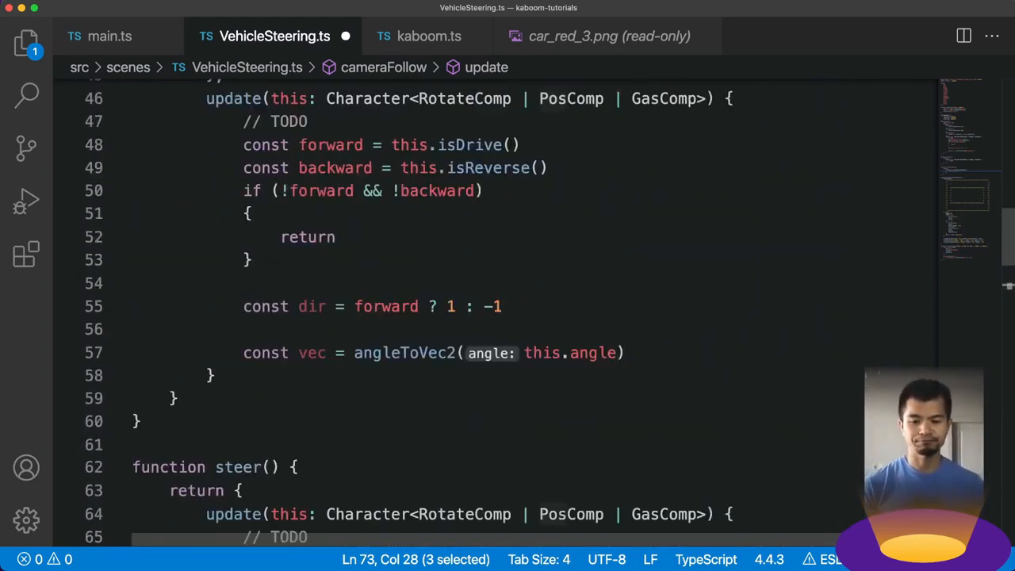
Advance this.pos.x by vec.x * speed * dir in the gas update.
left_click(619, 352)
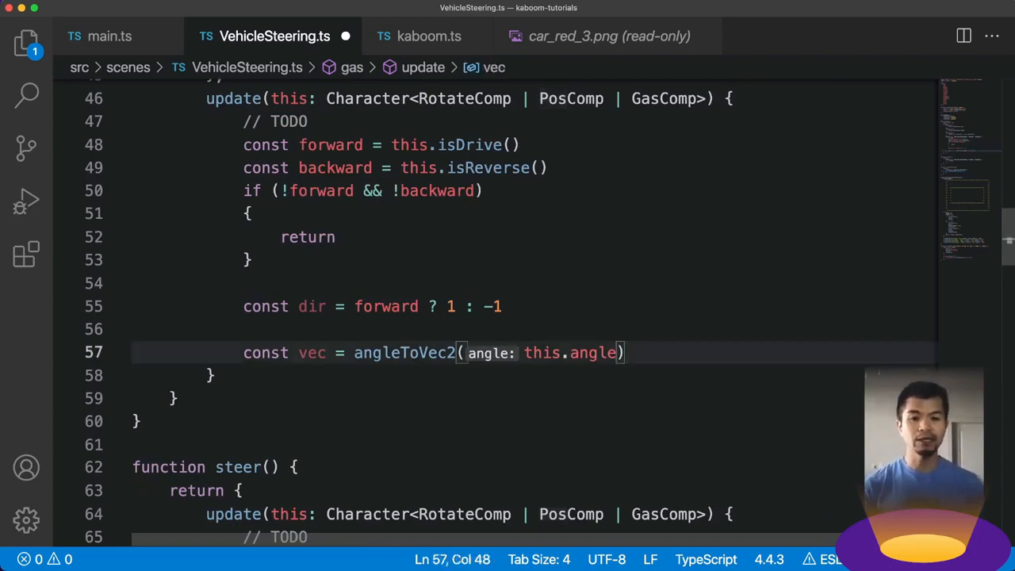
double_click(593, 352)
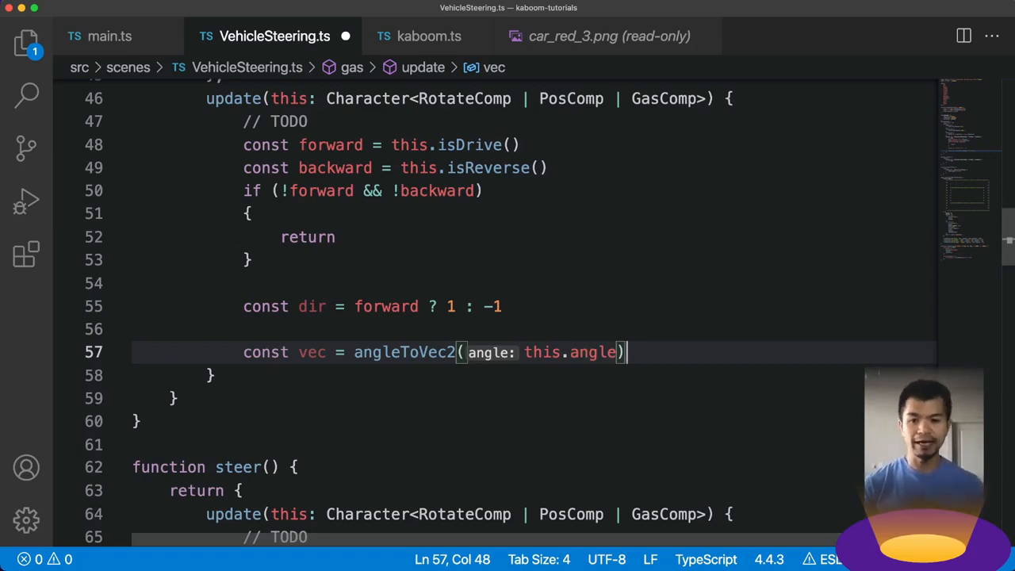
key("Enter")
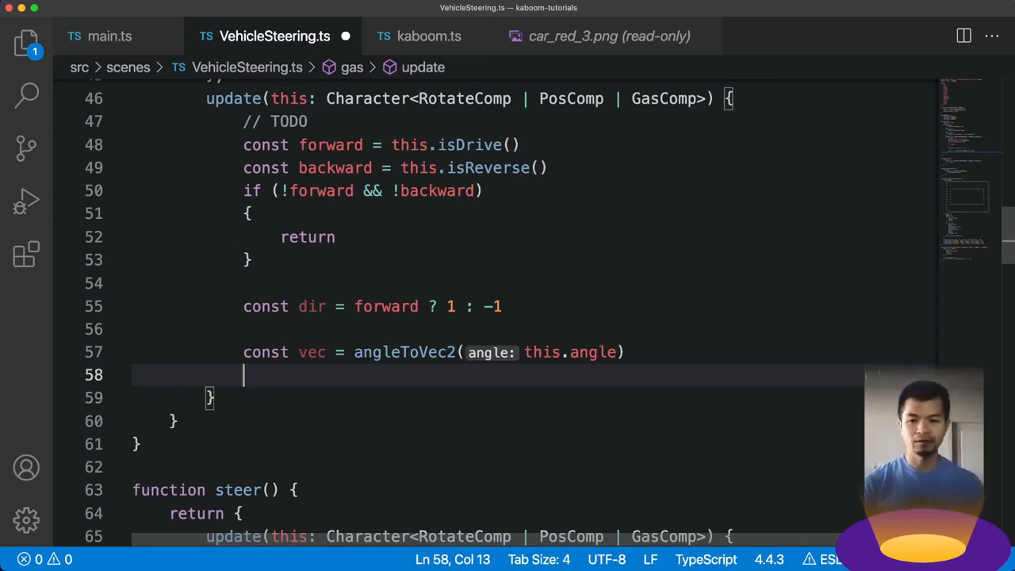
type("this.pos")
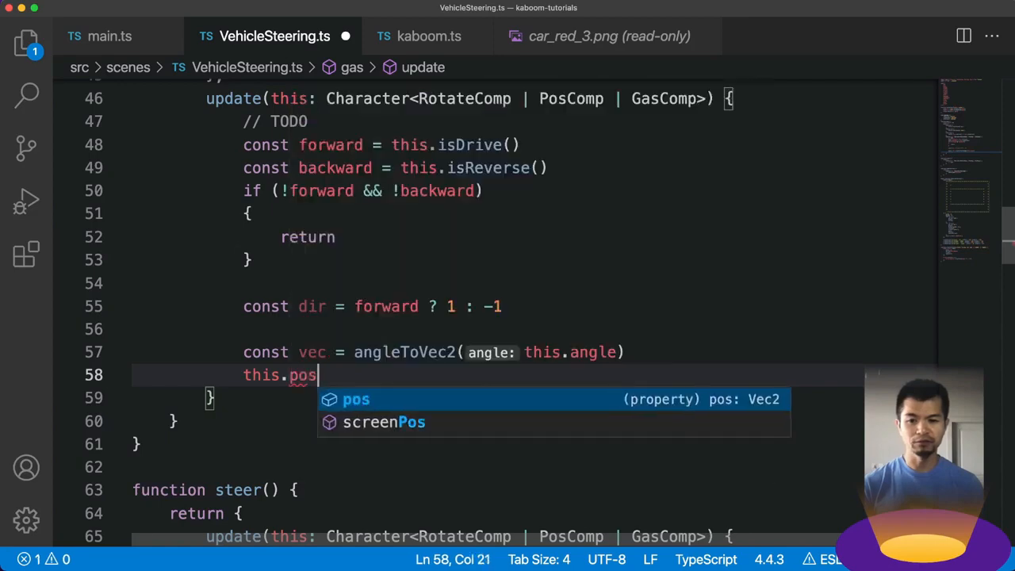
type(".x += vec")
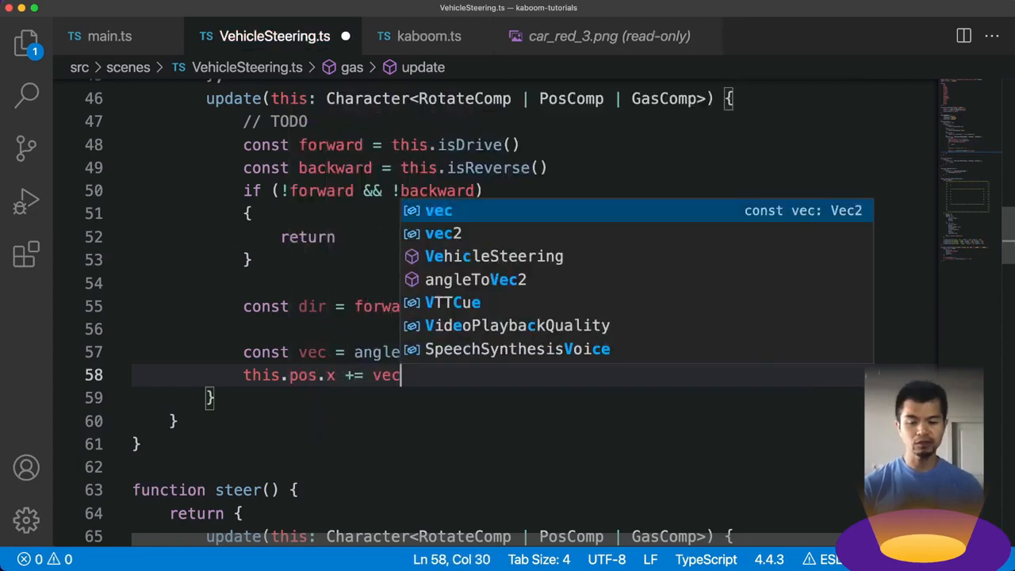
type(".x * s")
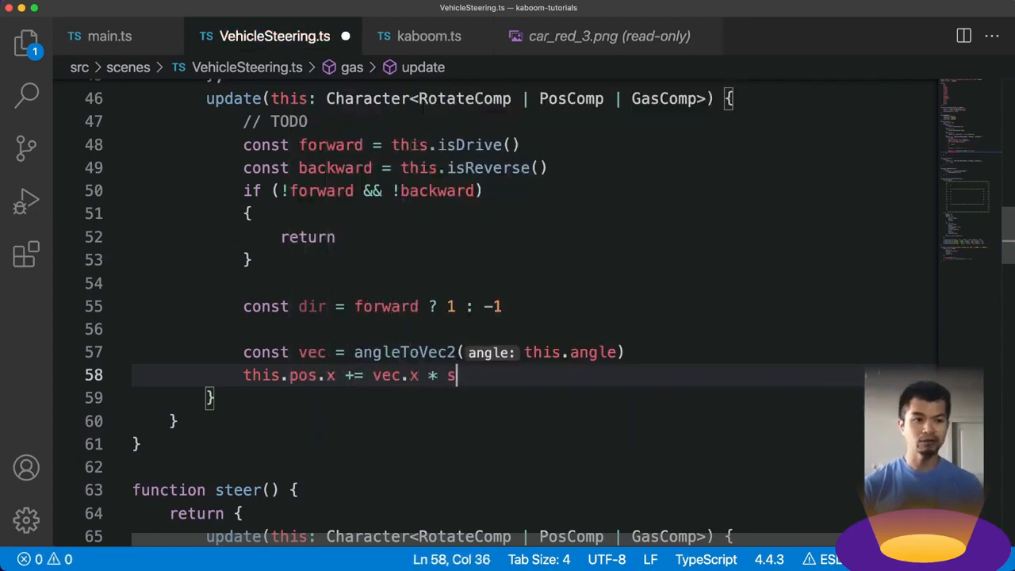
type("peed *")
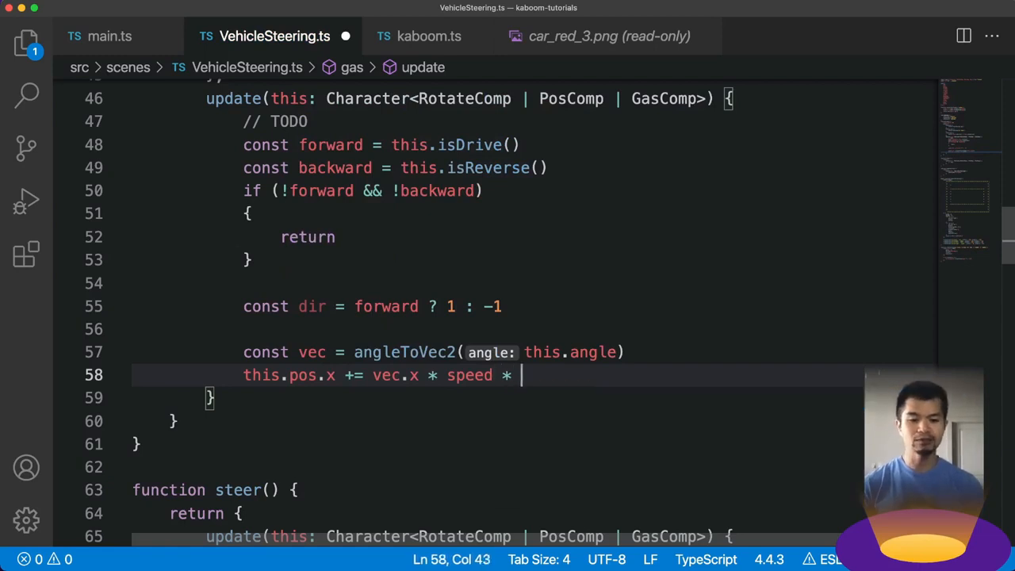
type("dir")
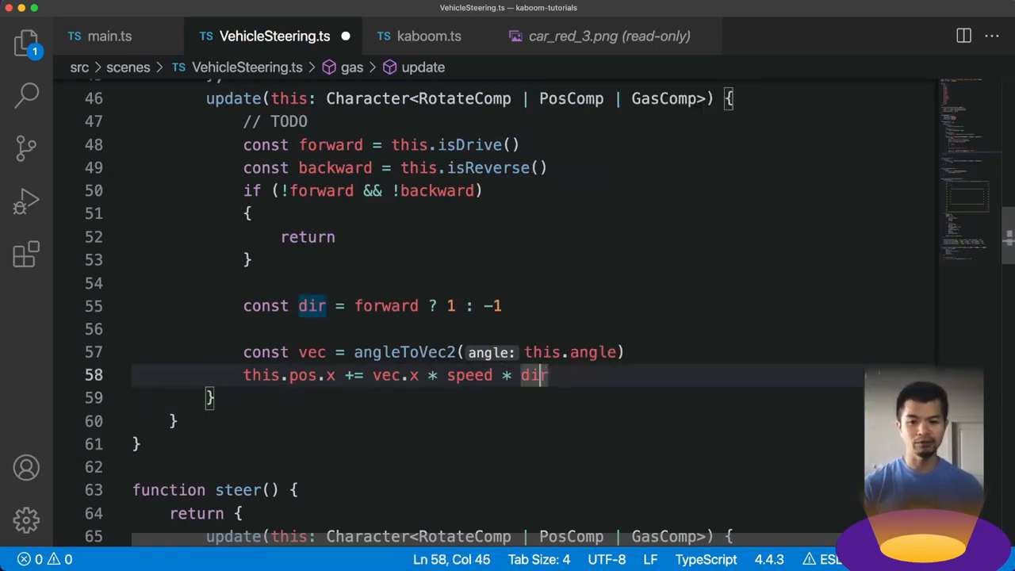
Advance this.pos.y by vec.y * speed * dir as well.
double_click(532, 374)
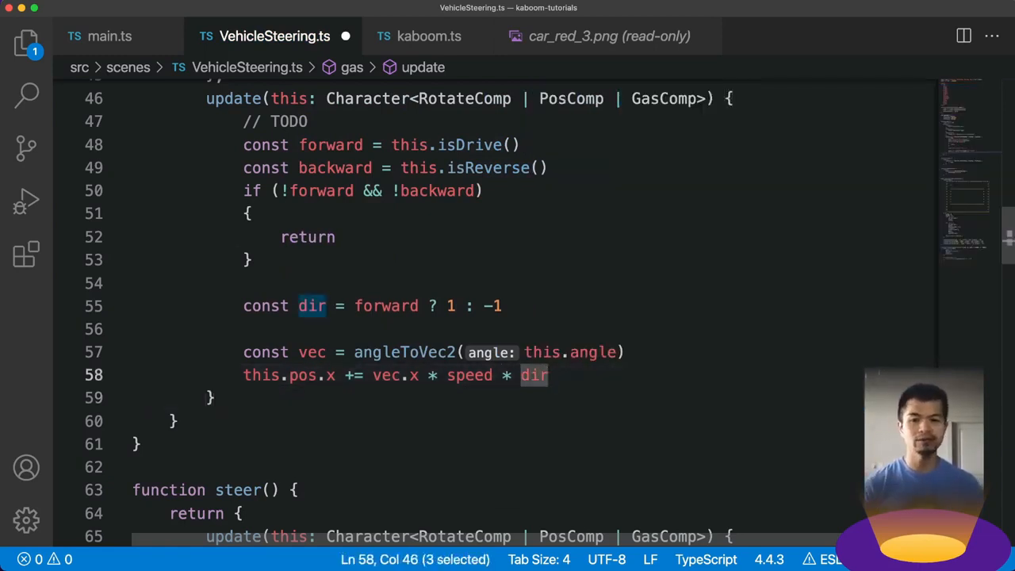
type("this.p")
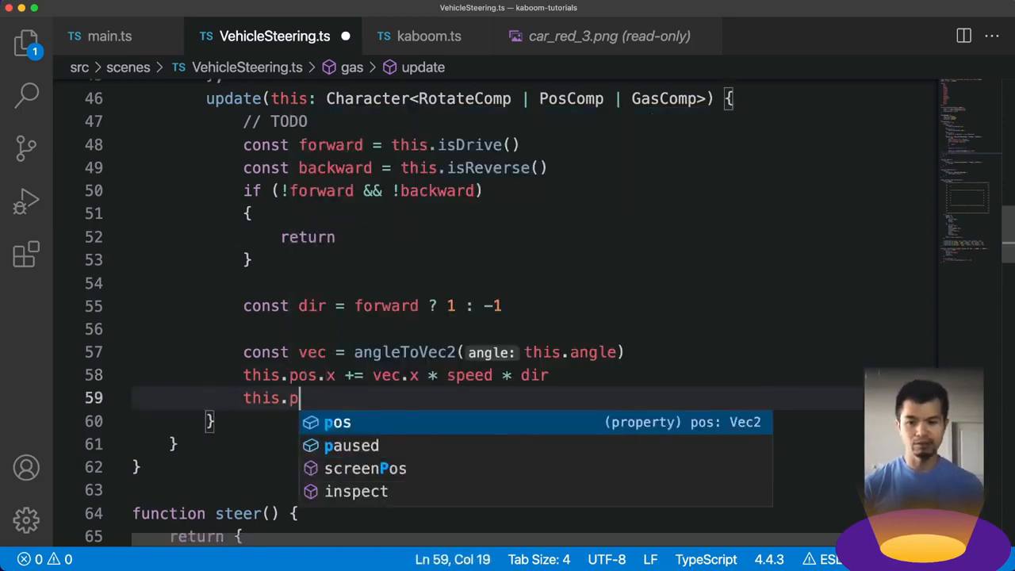
type("os.y +=")
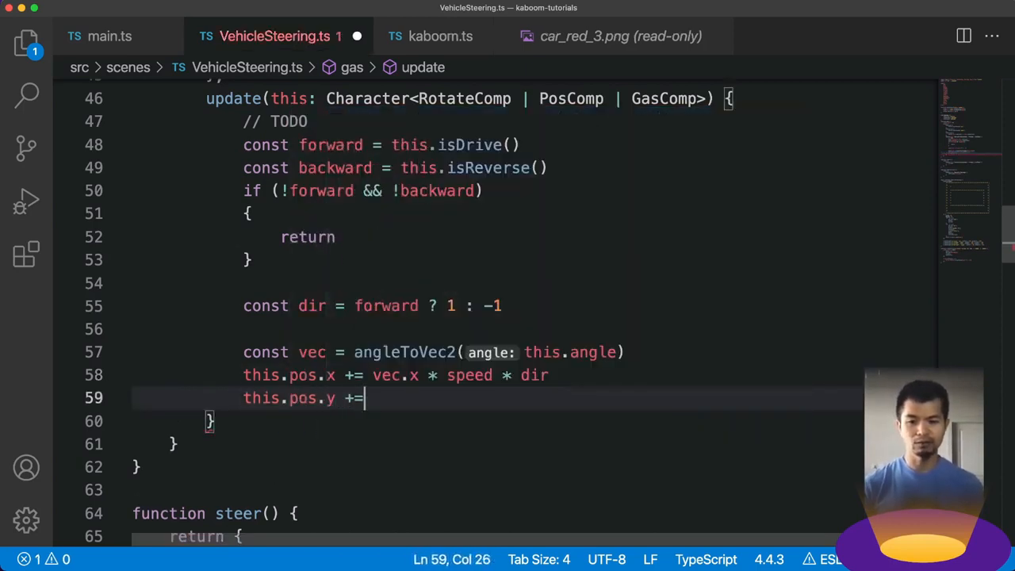
type("vec.yt")
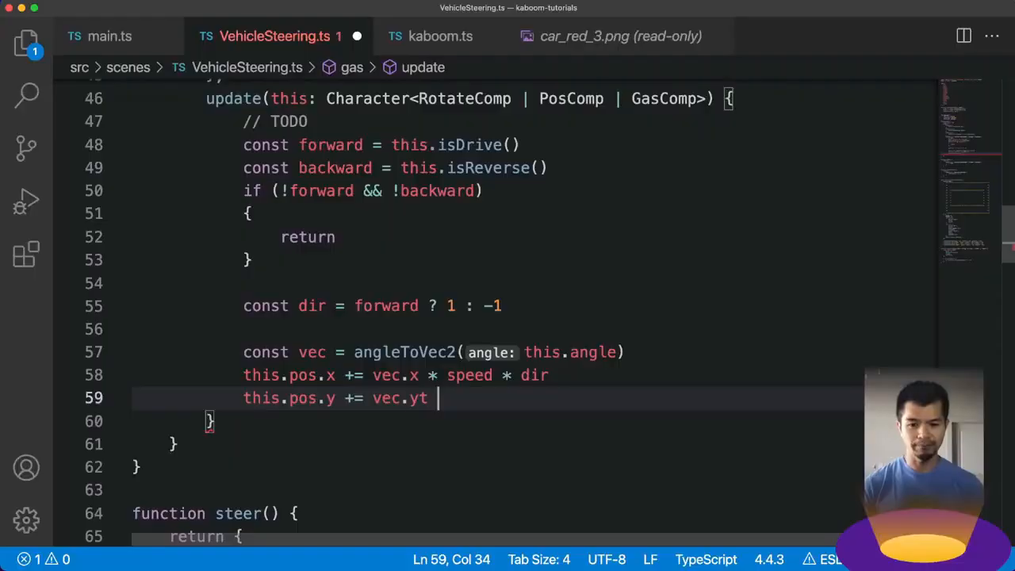
type("* speed *")
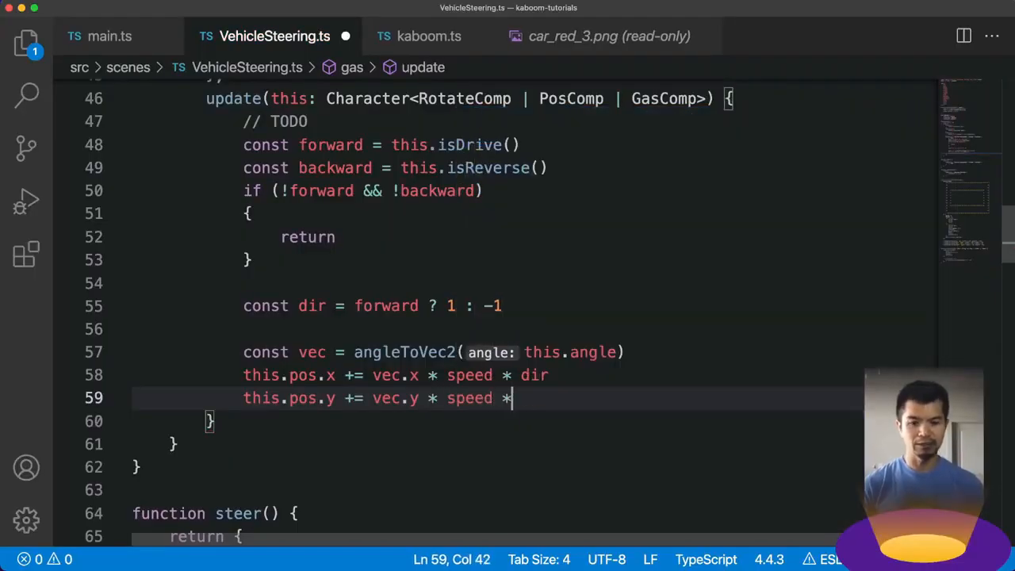
type("dir")
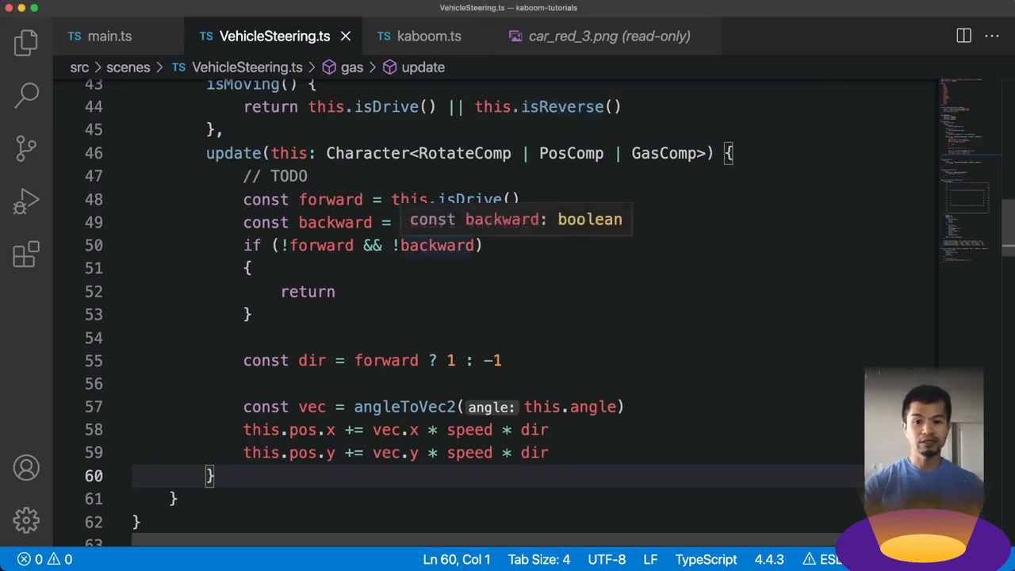
Replace the steer update TODO with an if (this.isMoving()) block.
scroll("down", 3)
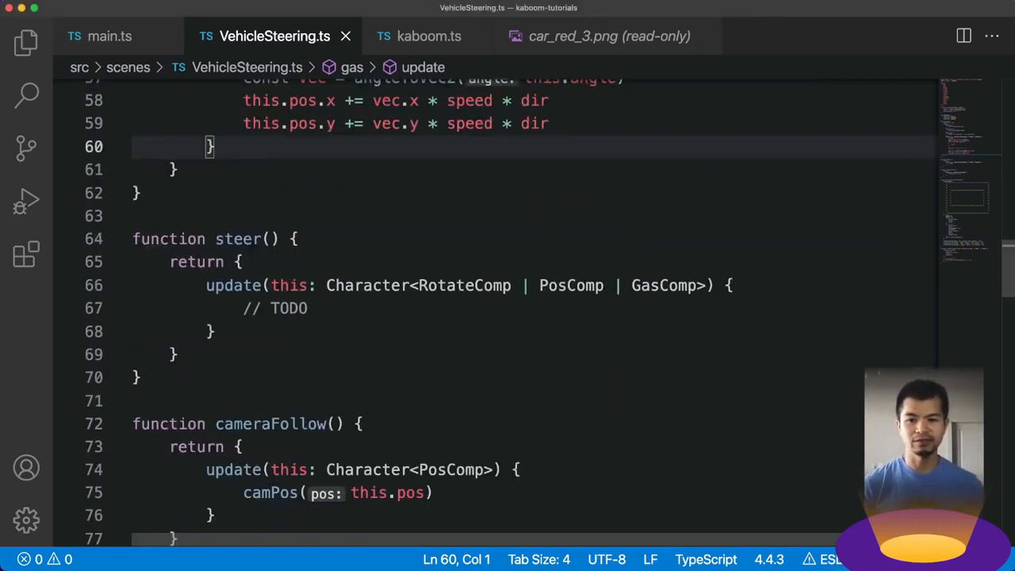
left_click(306, 307)
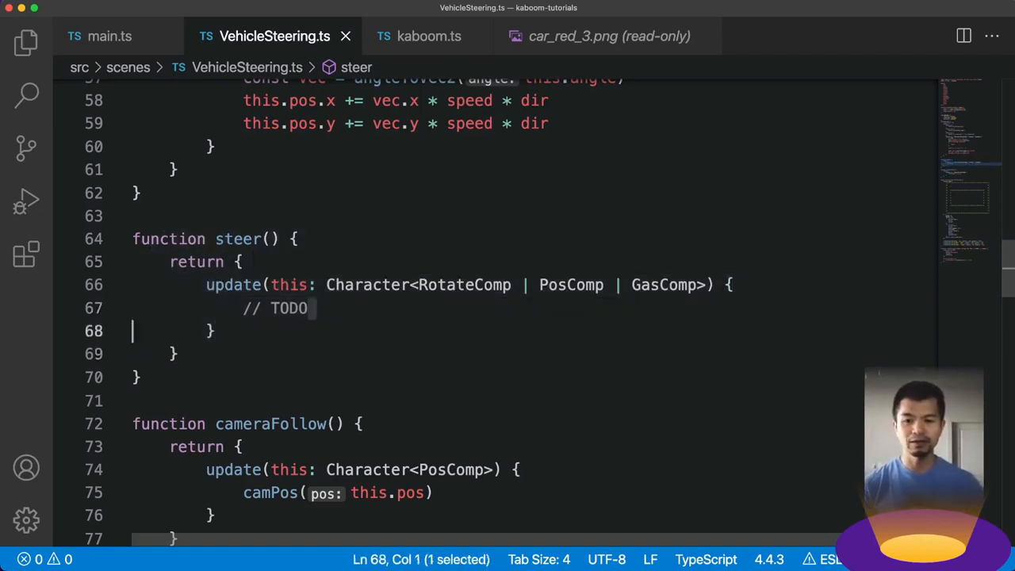
double_click(666, 285)
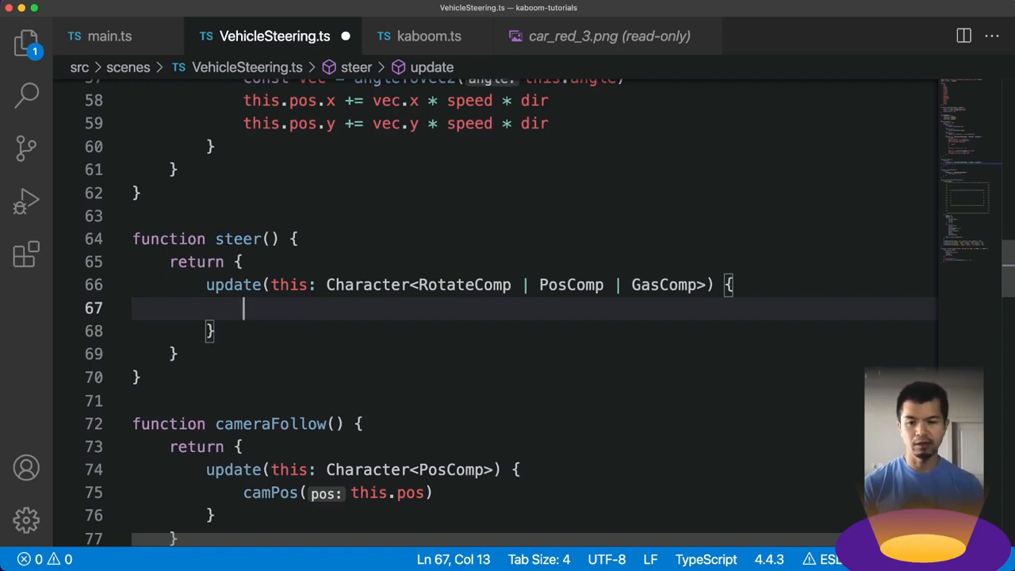
type("if (")
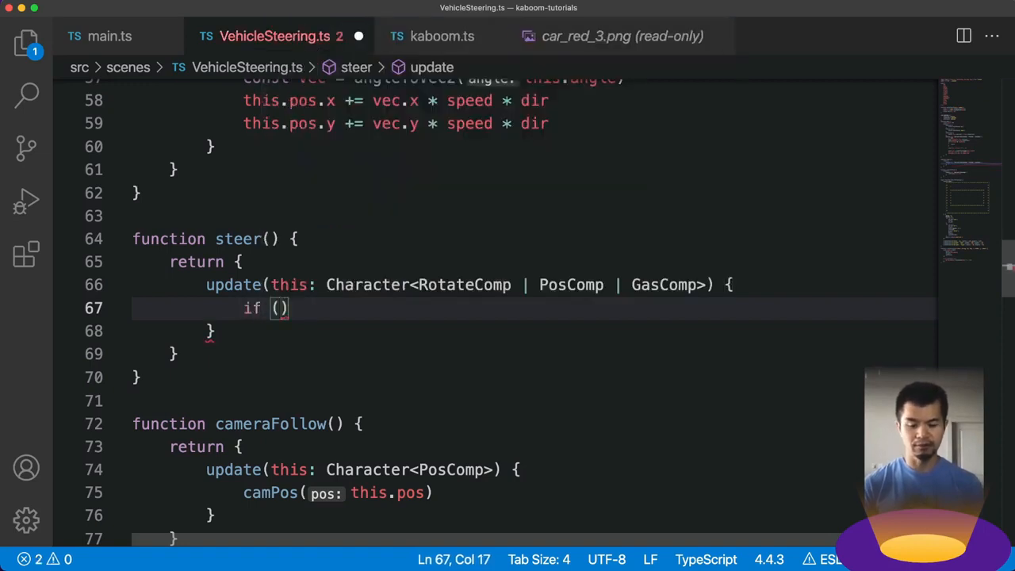
type("this.isMoving && this.isMoving(")
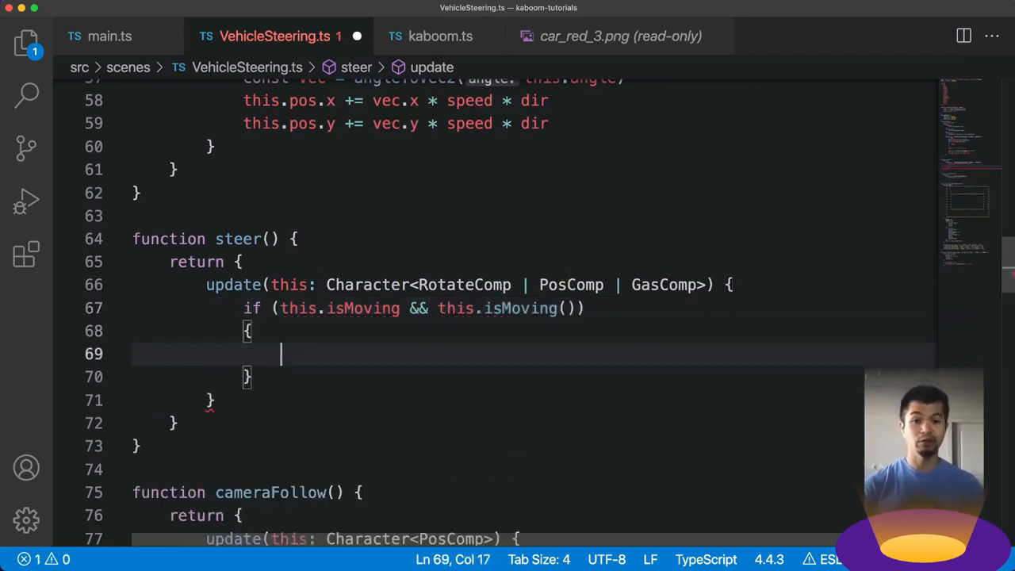
type("t")
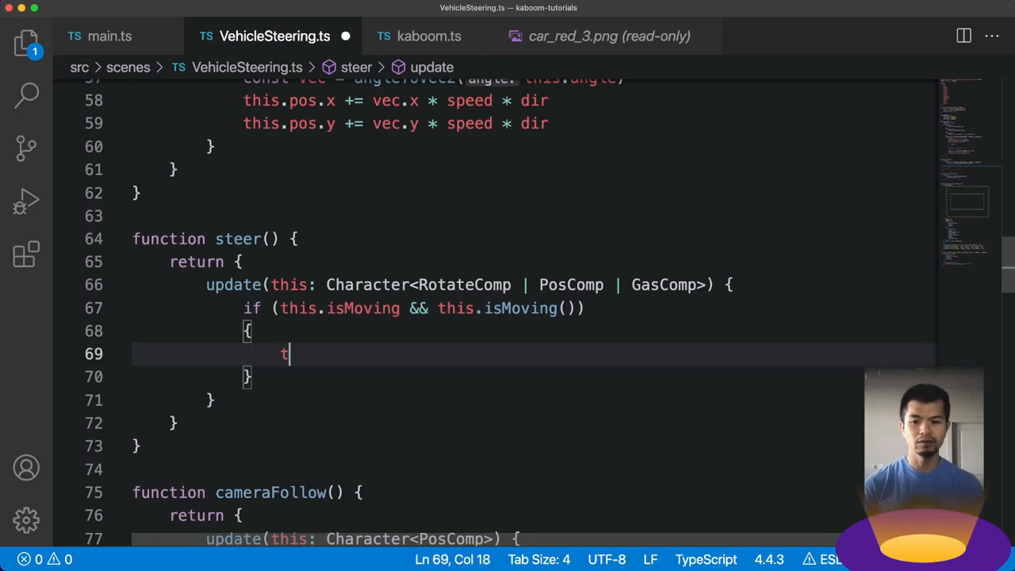
type("his.angle")
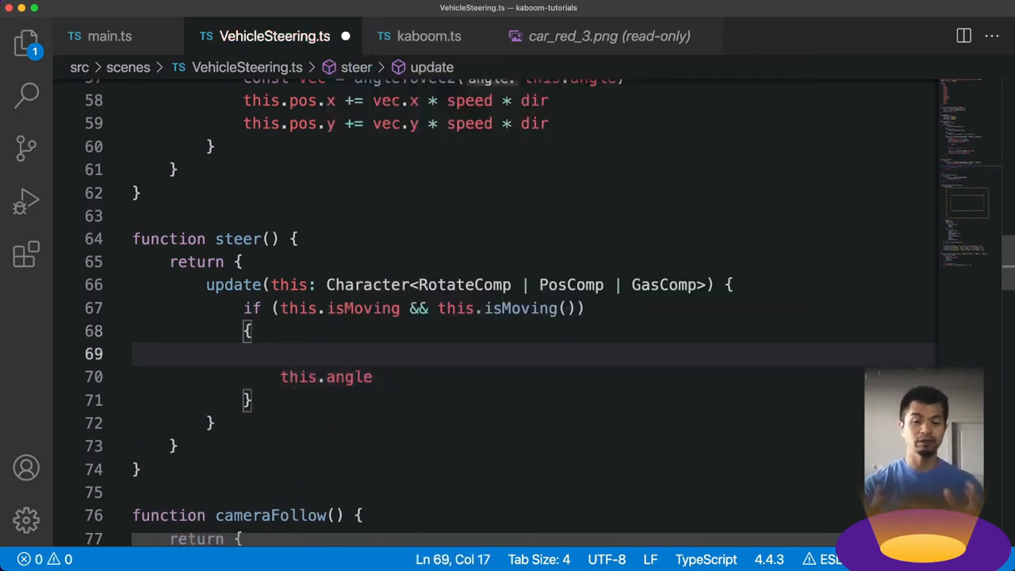
Inside it, subtract 3 from this.angle on keyIsDown('left'), else add 3.
type("if (")
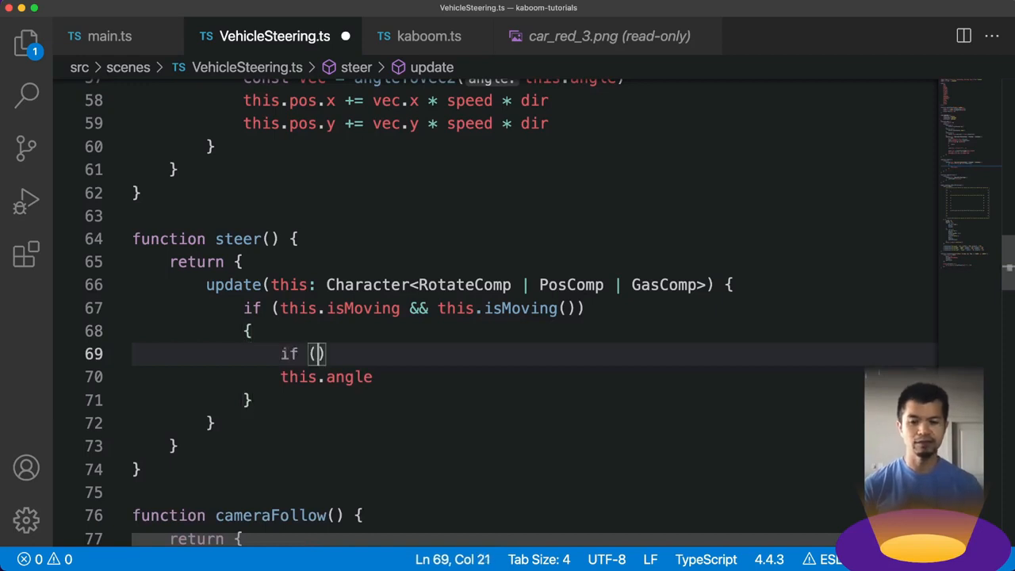
type("isK")
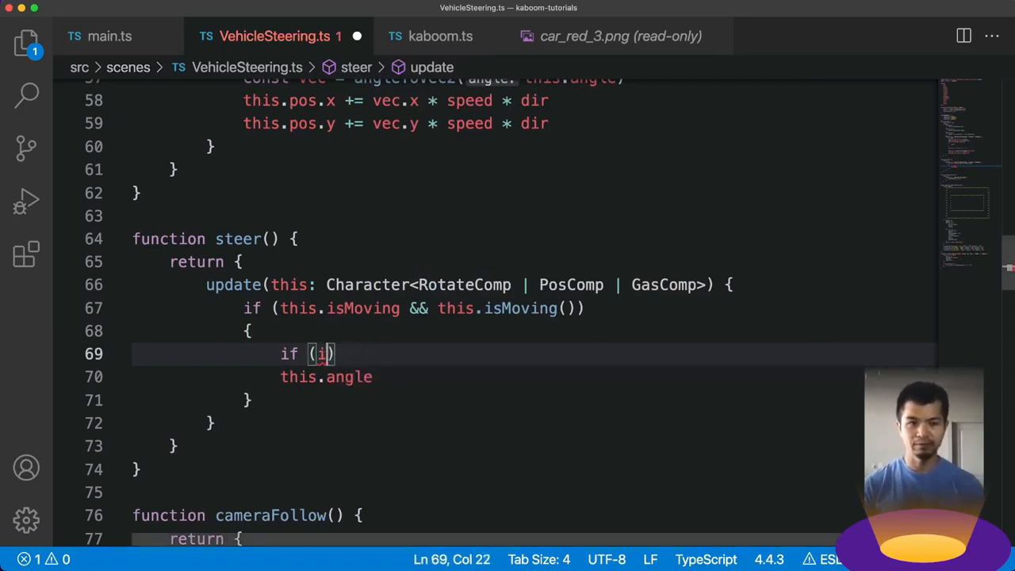
type("keyIsDown('left")
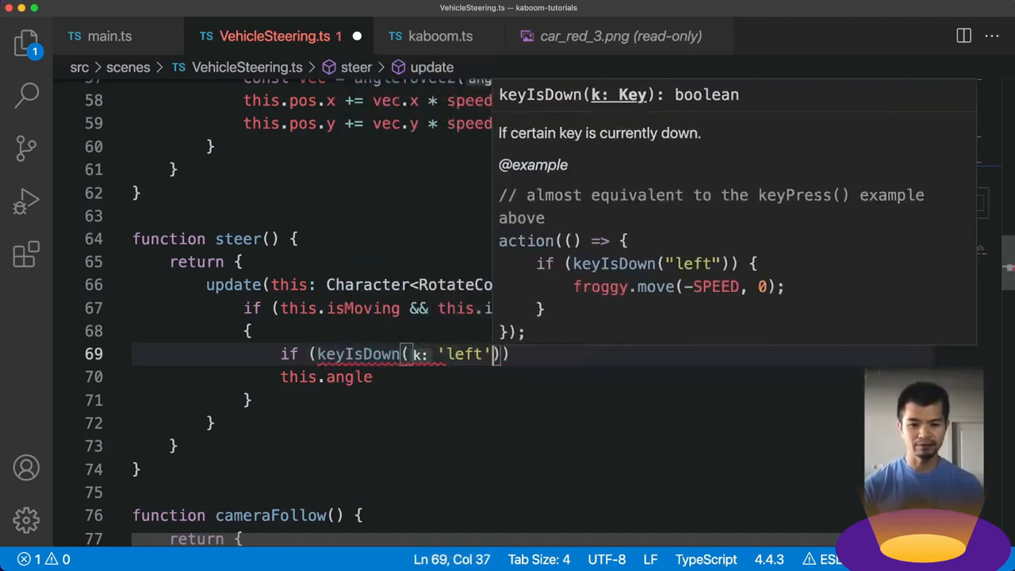
key("Enter")
type("{")
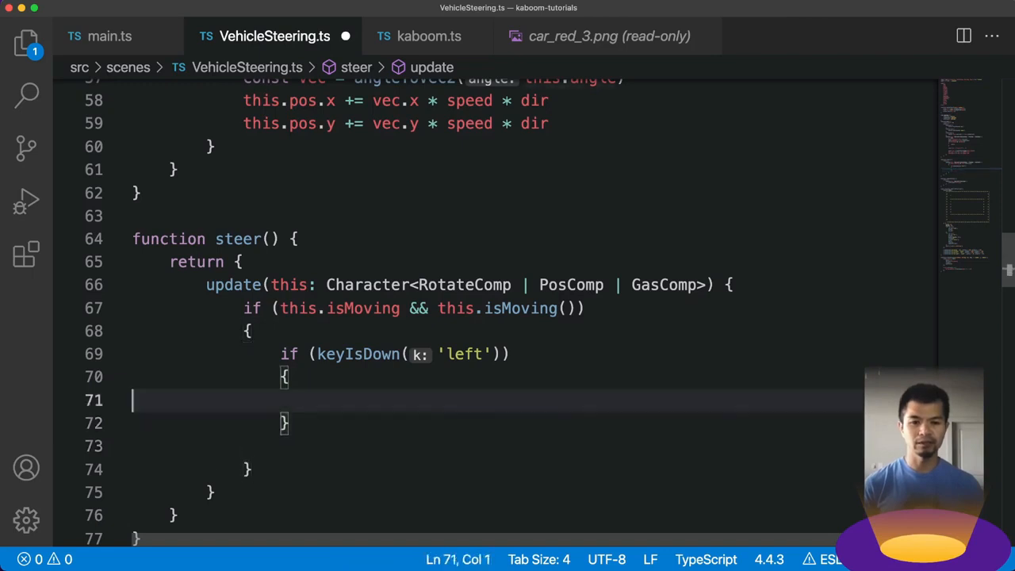
type("this.angle")
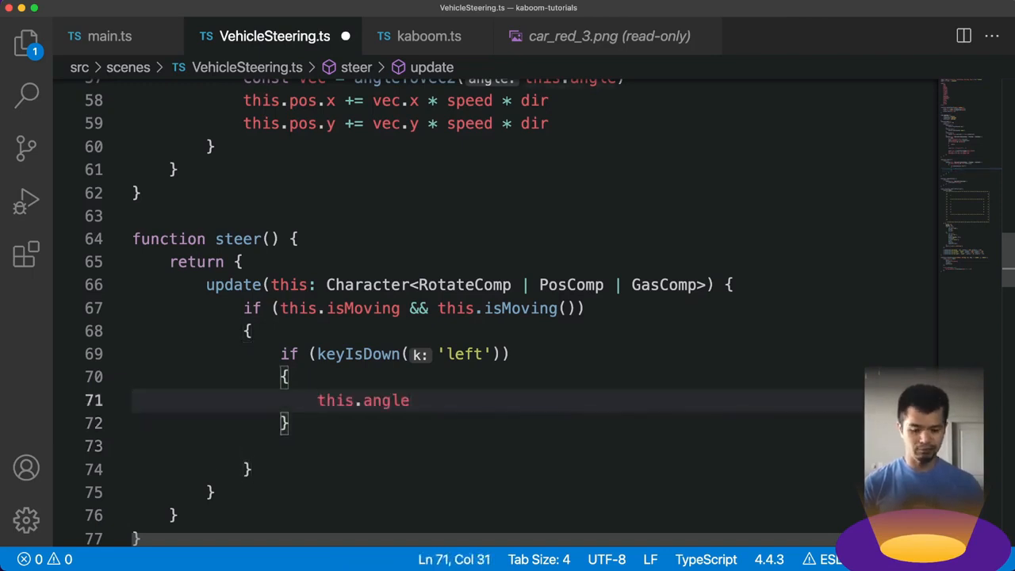
type("-= 3")
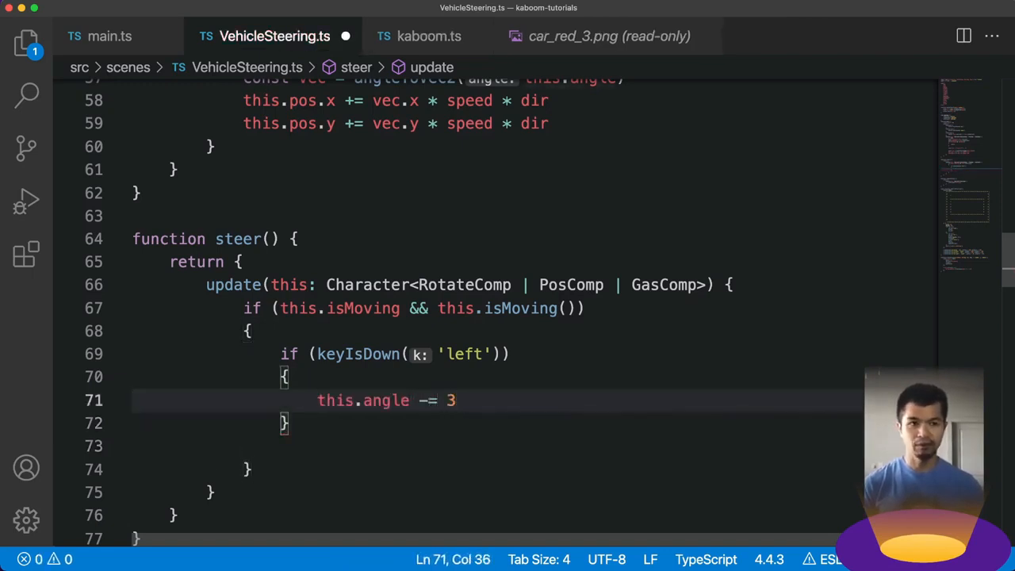
type("else")
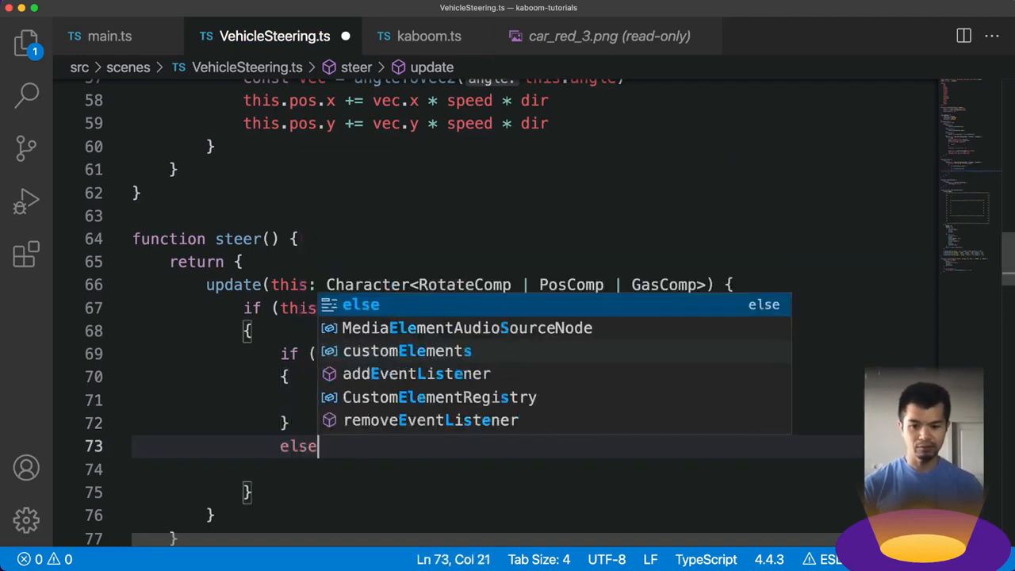
type("this.angle += 3")
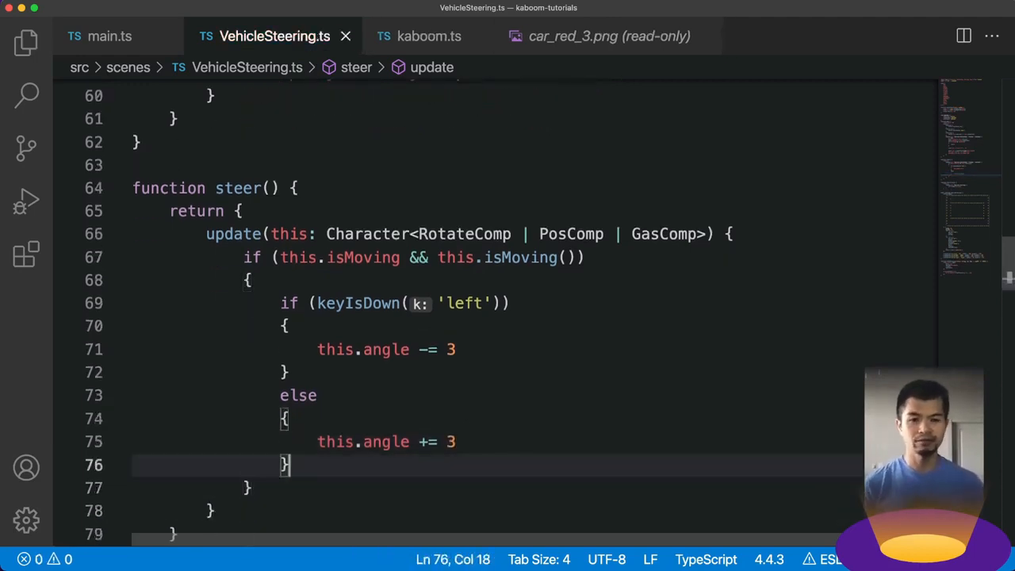
type("keyIsDown('right")
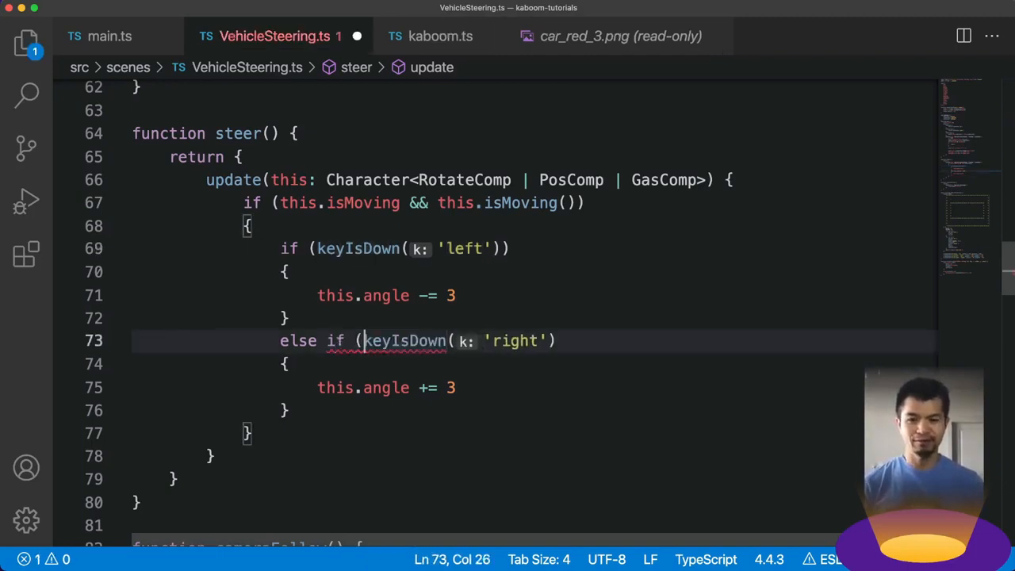
Close the else if (keyIsDown('right')) condition so right turns only on the right key.
type(")")
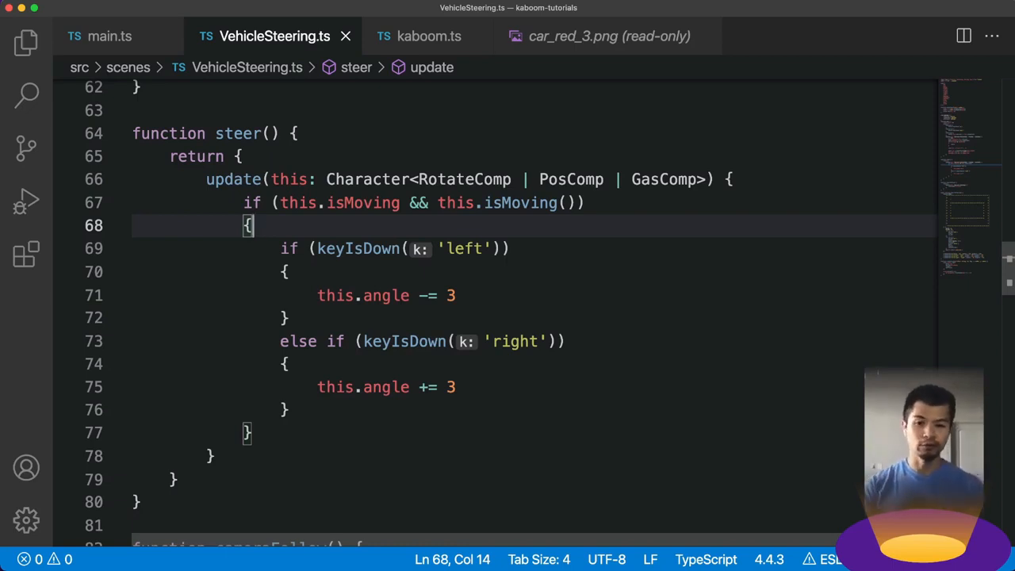
Add const dir = this.isDrive() ? 1 : -1 and multiply the angle changes by dir.
key("Enter")
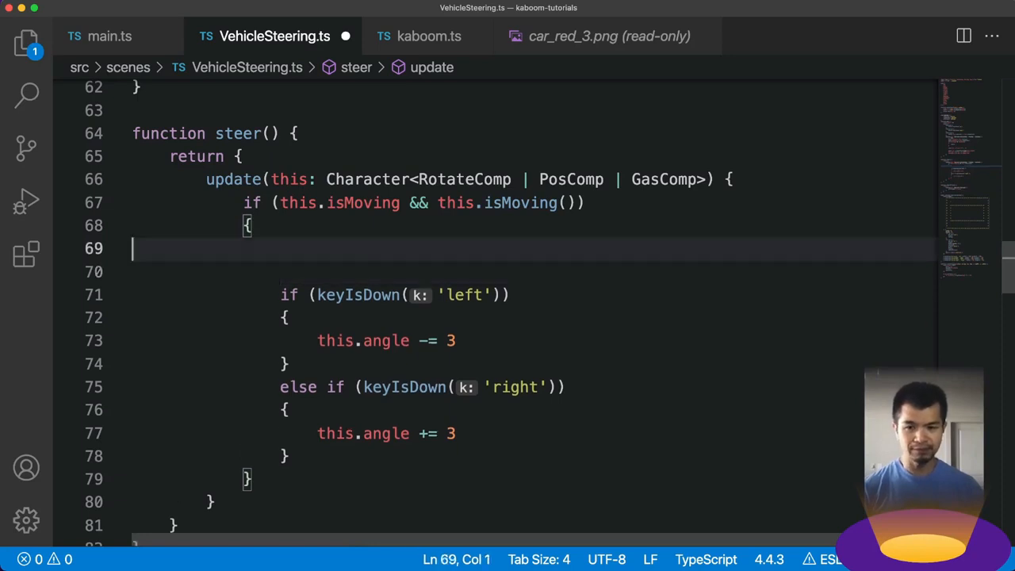
type("const dir = this.isDrive() ? 1 : -1")
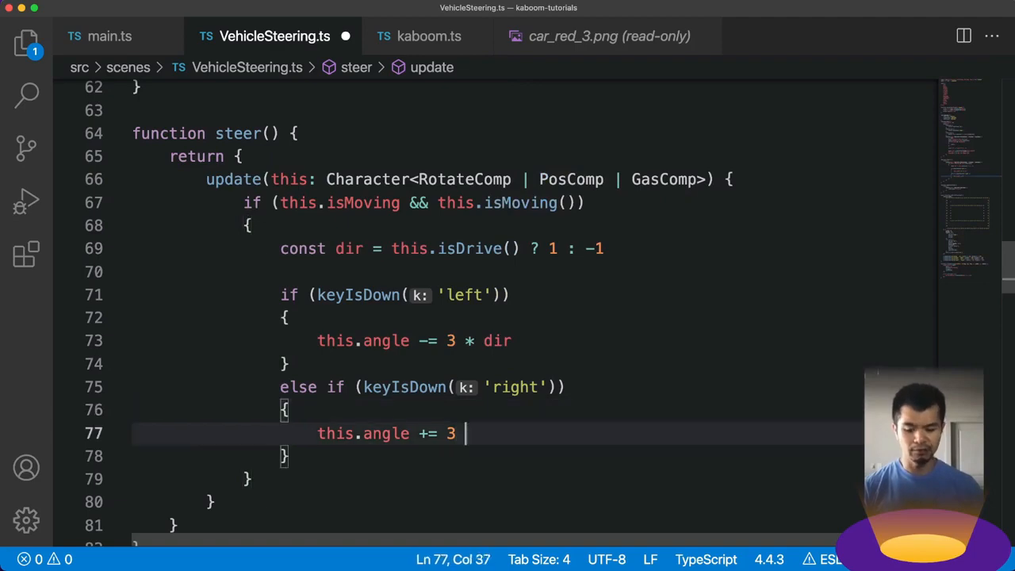
type("* dir")
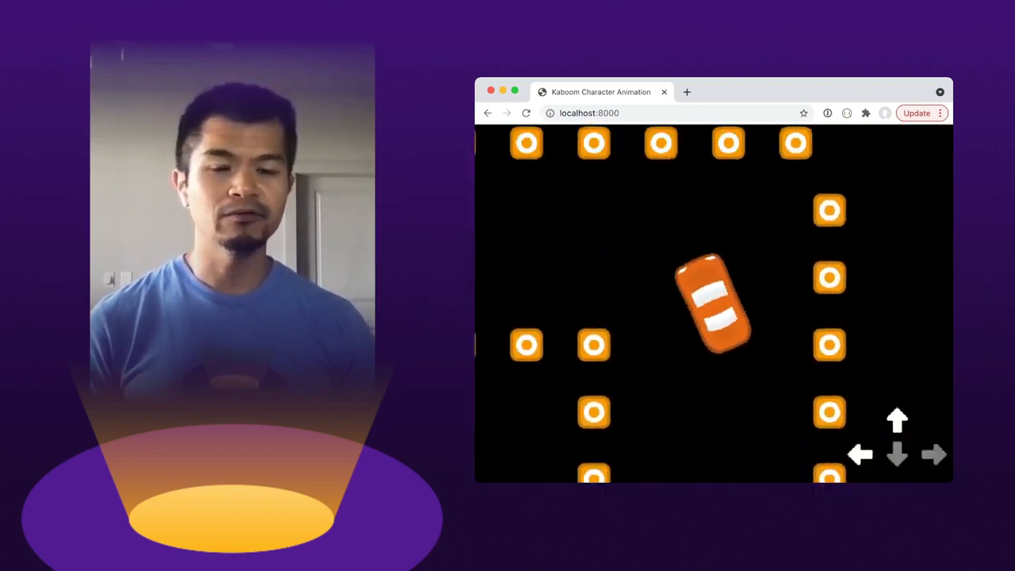
Focus the running localhost scene in Chrome to drive the car around the cones.
left_click(898, 420)
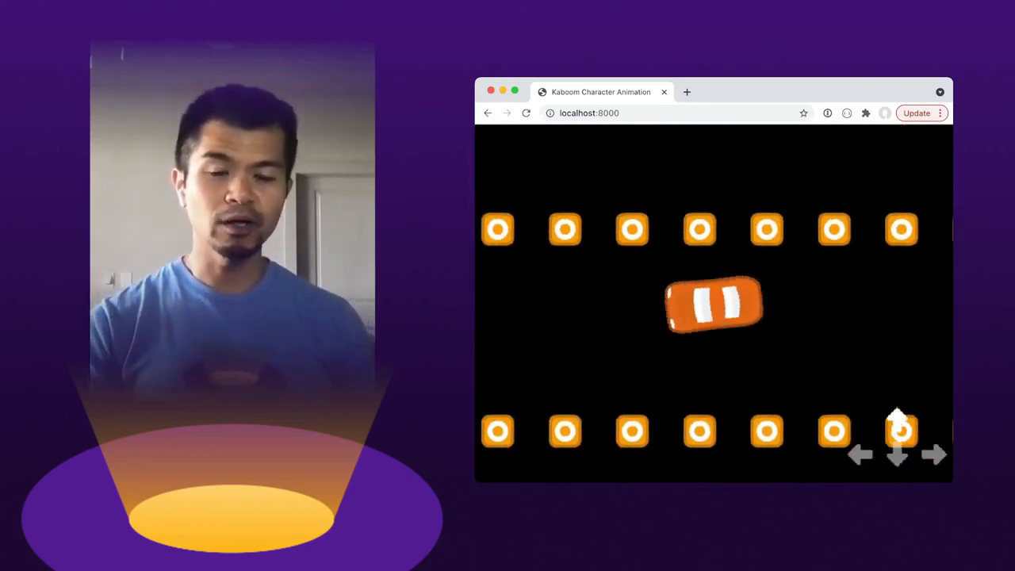